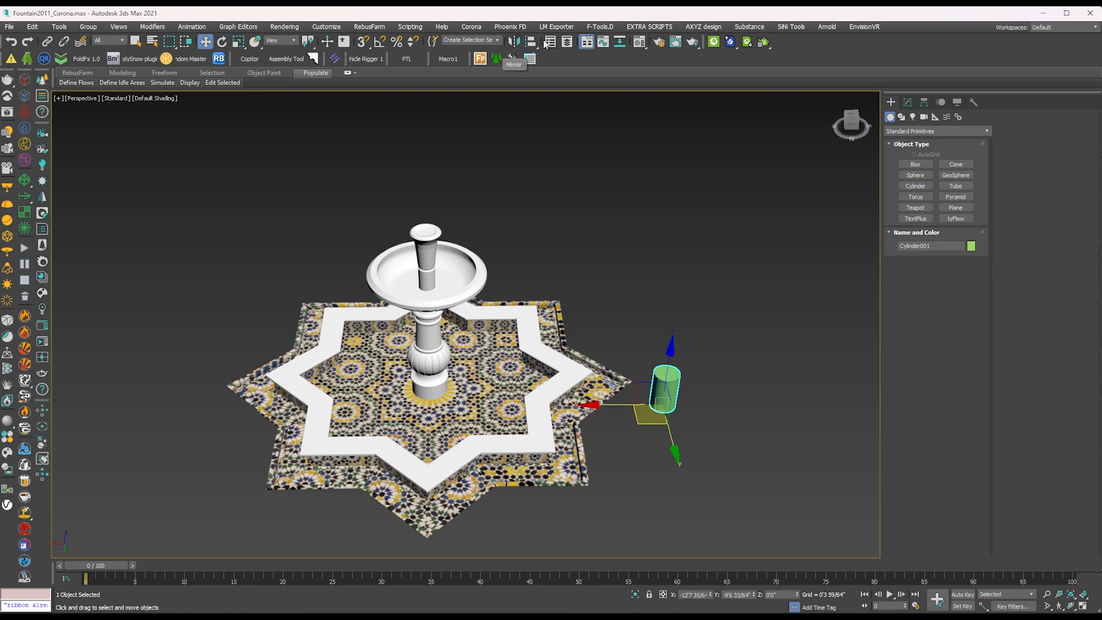
Align the cylinder to the fountain's centre, confirm, and adjust its radius and height
click(512, 41)
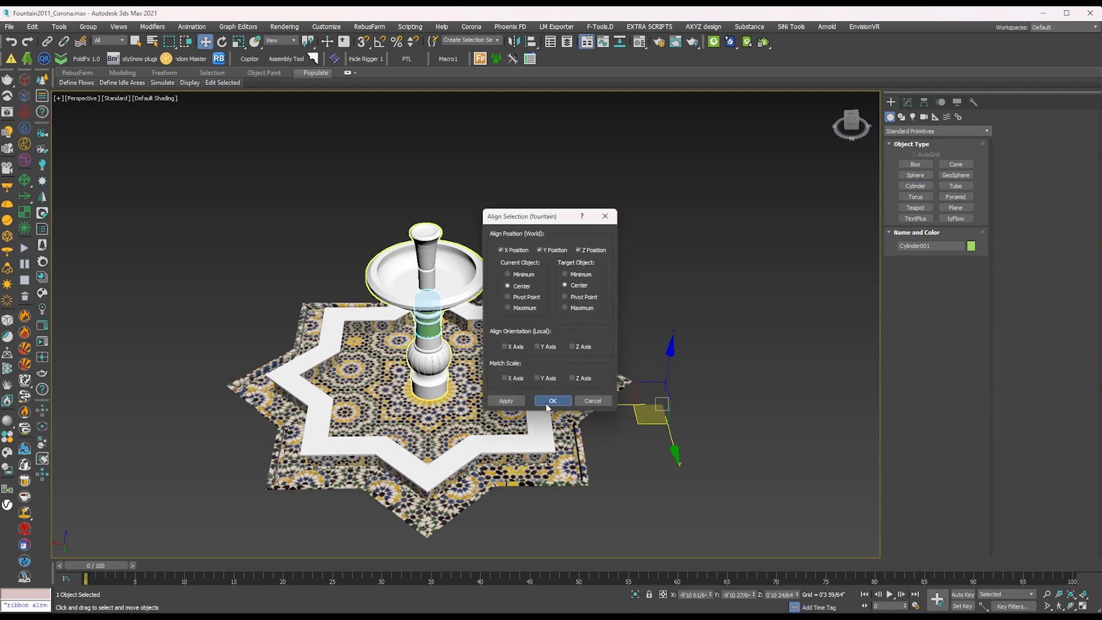
click(552, 401)
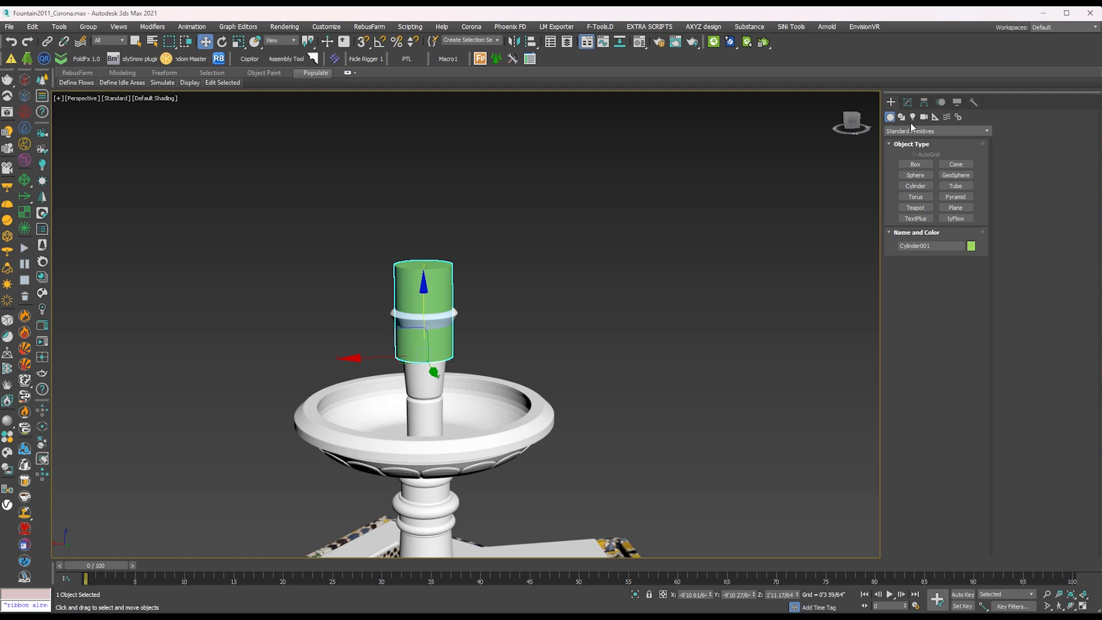
click(908, 102)
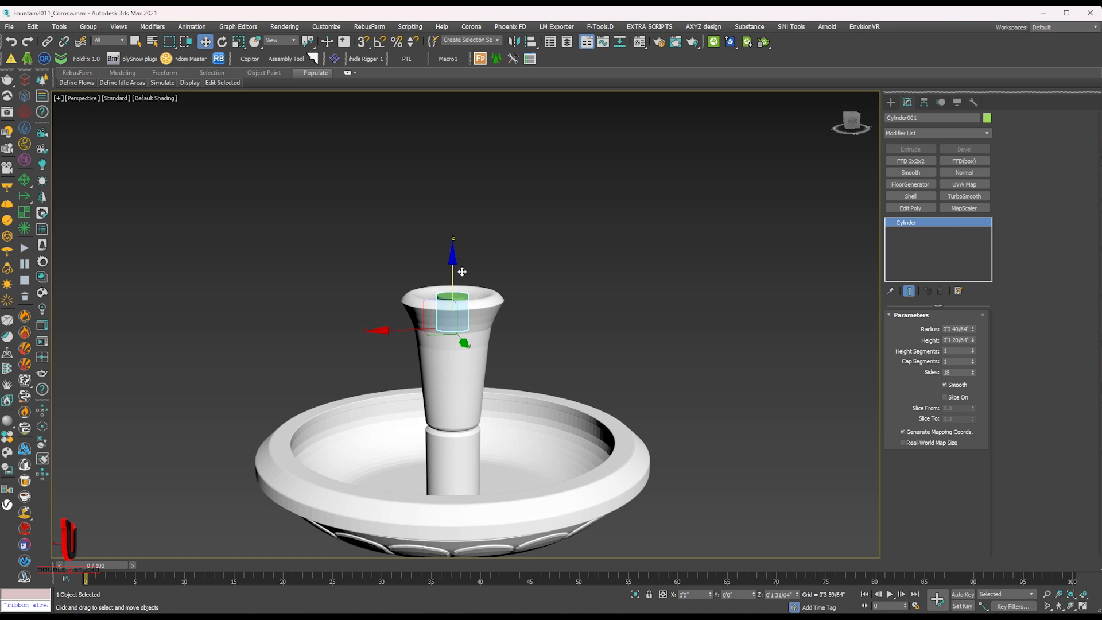
Convert the spout cylinder to Editable Poly and give its top polygon its own material ID
right_click(461, 271)
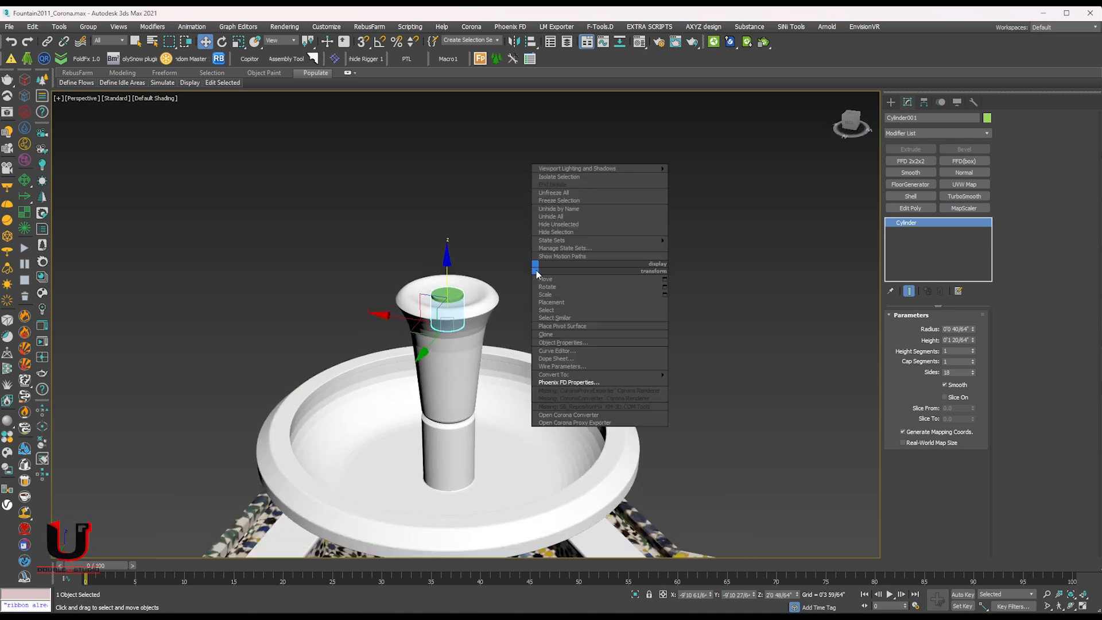
click(554, 375)
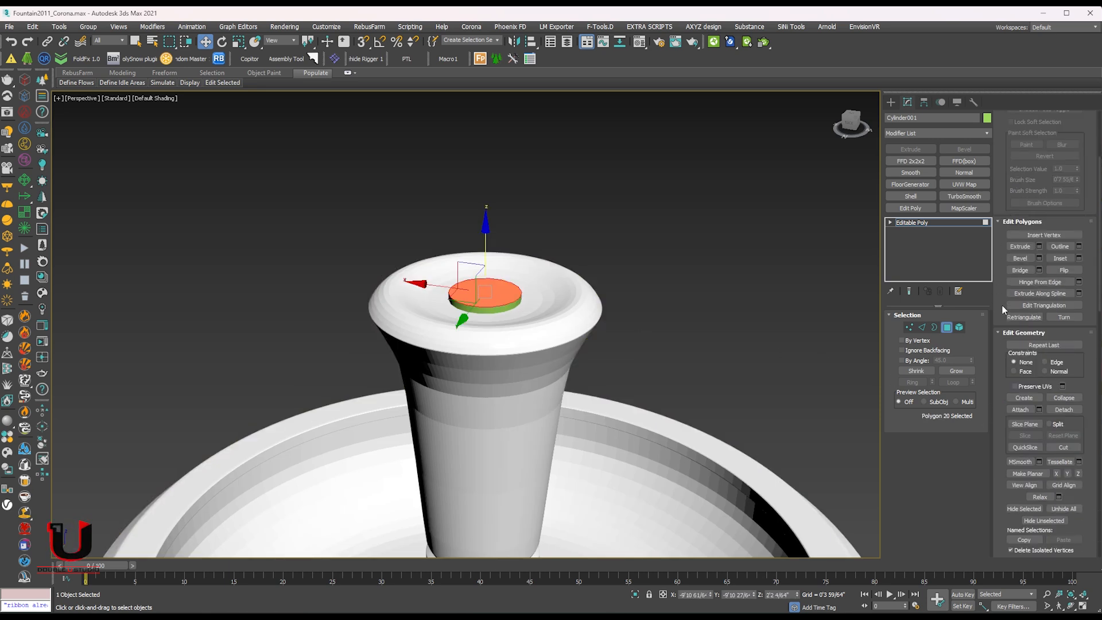
scroll(down, 3)
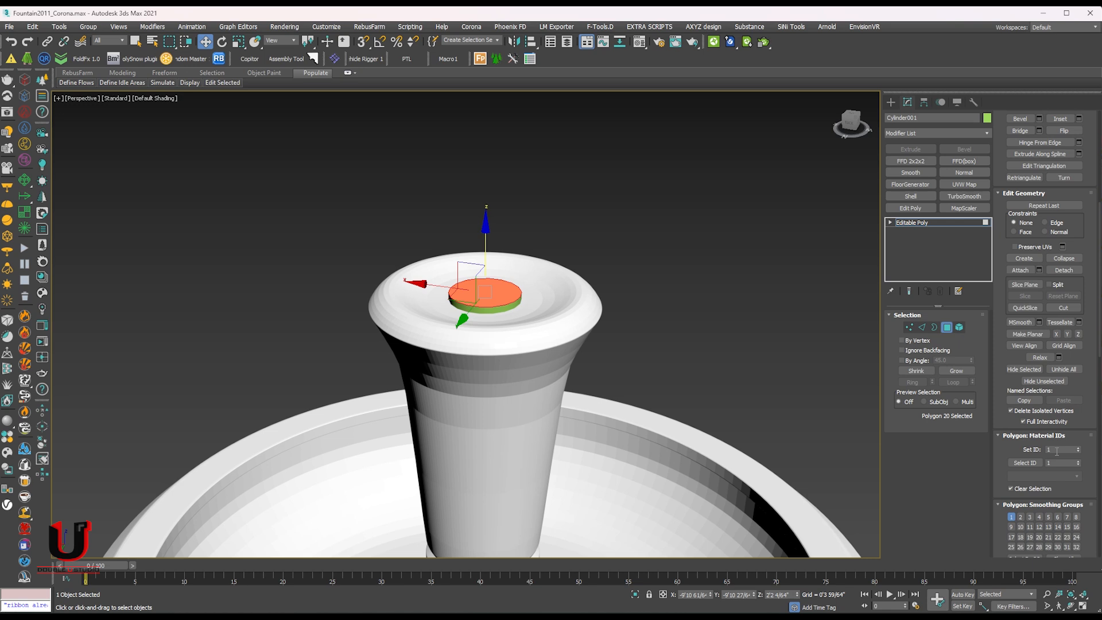
click(1061, 448)
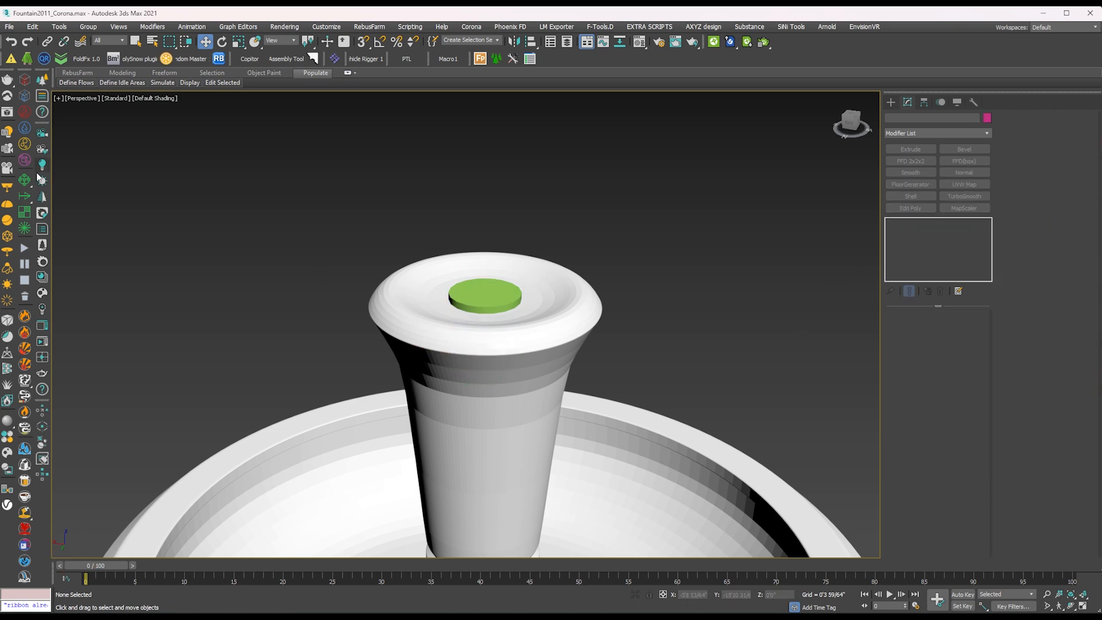
mouse_move(24, 128)
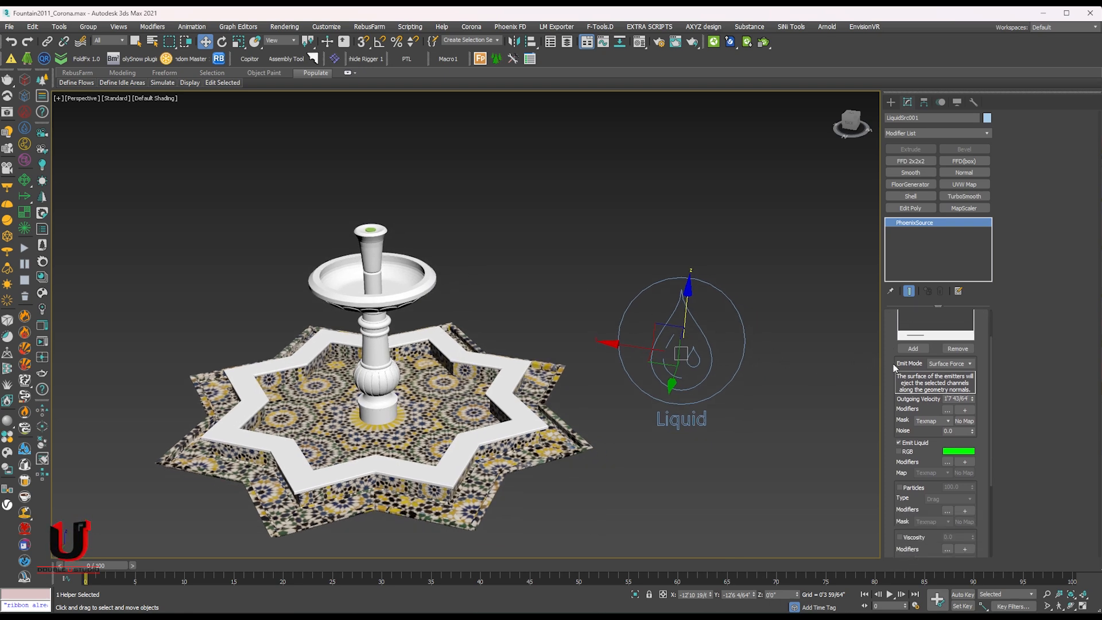
Set the liquid source to emit from polygon ID 5 with outgoing velocity 3
scroll(down, 3)
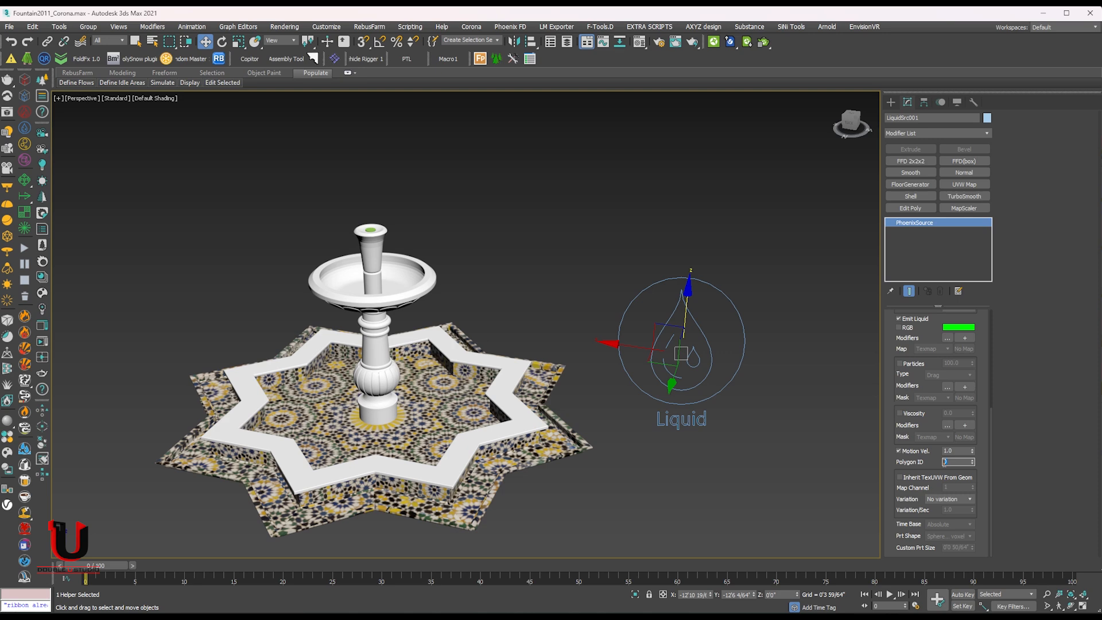
text(5)
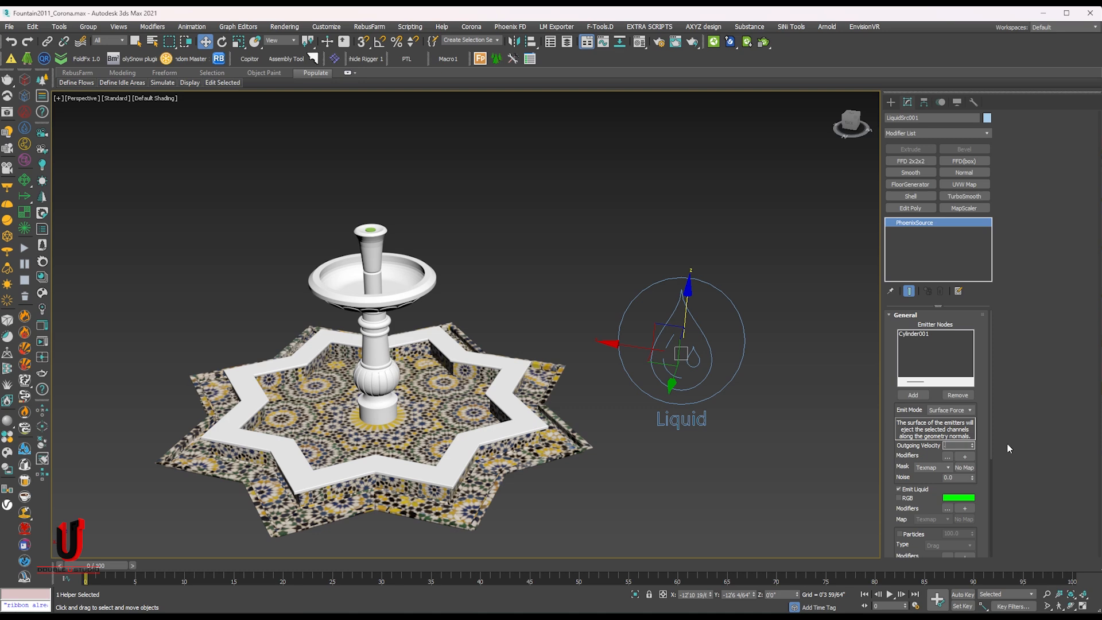
text(3)
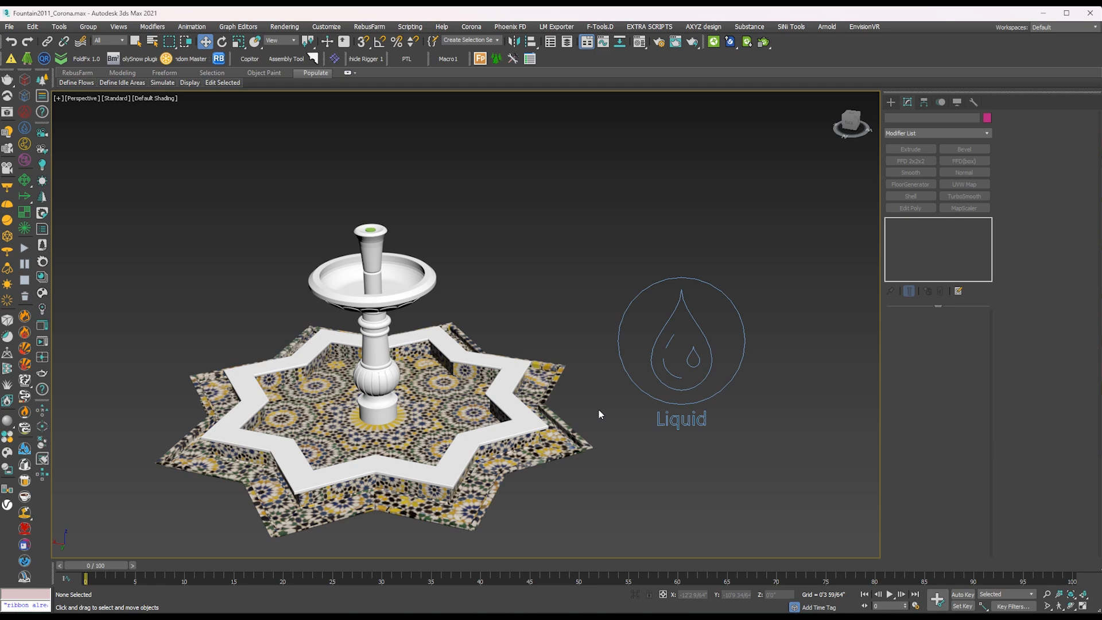
Create a LiquidSim grid over the selected fountain and enlarge its Z size
click(373, 316)
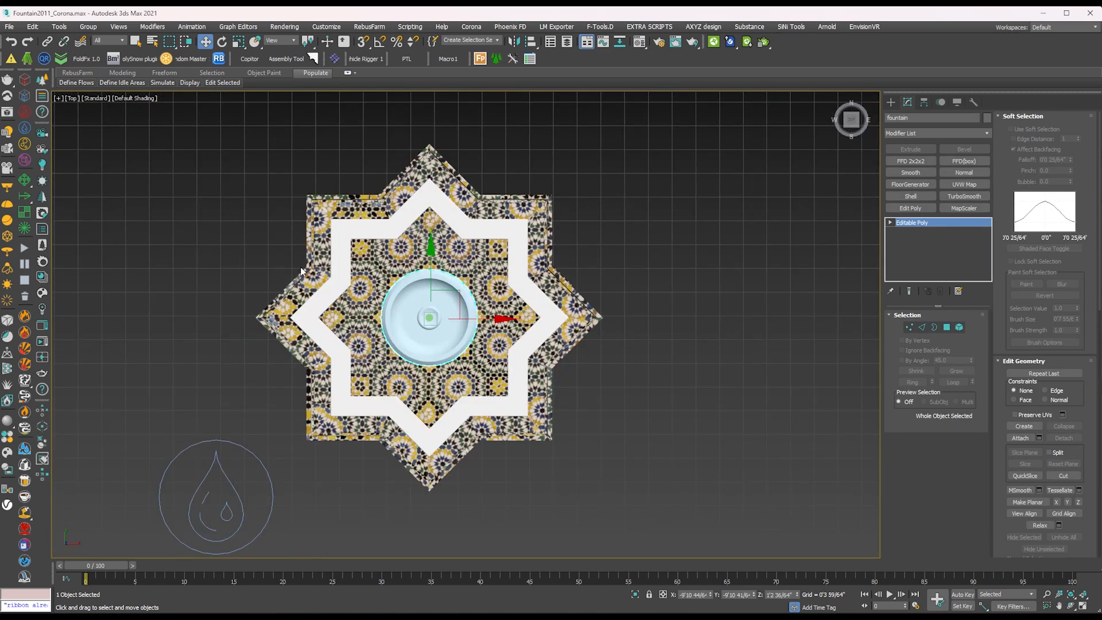
mouse_move(24, 98)
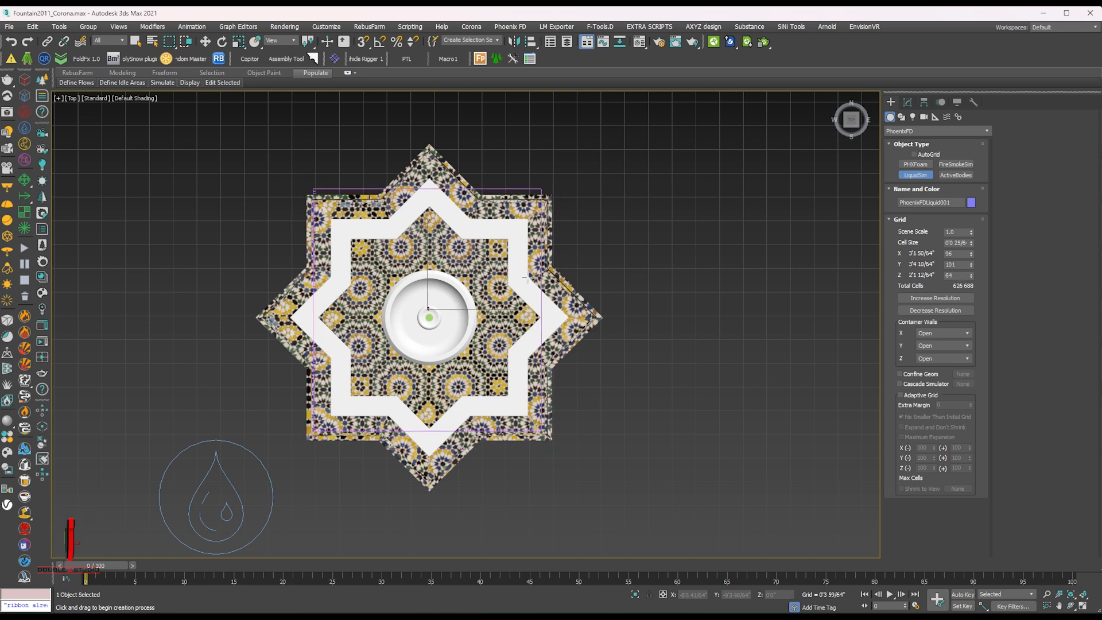
key(F3)
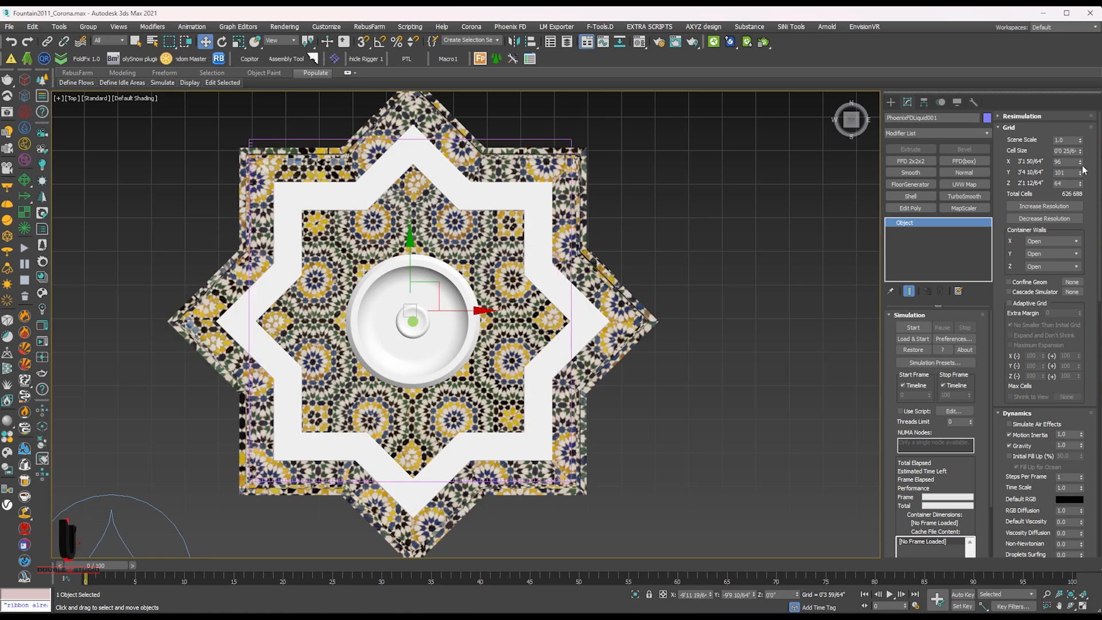
click(1081, 174)
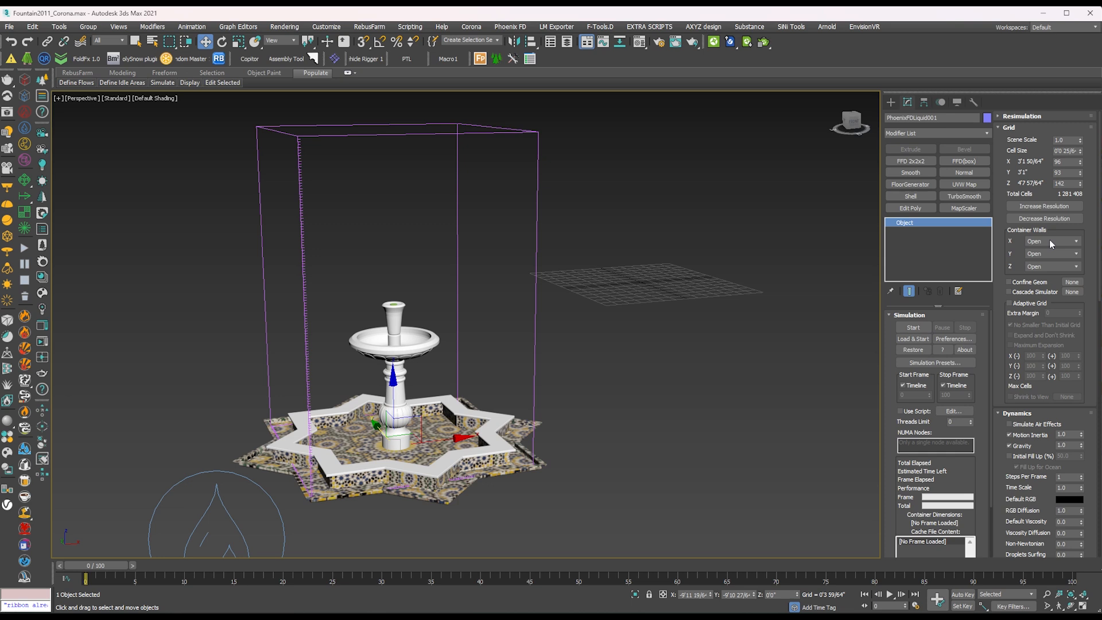
Set the simulator's X, Y and Z container walls to Jammed both
click(1052, 241)
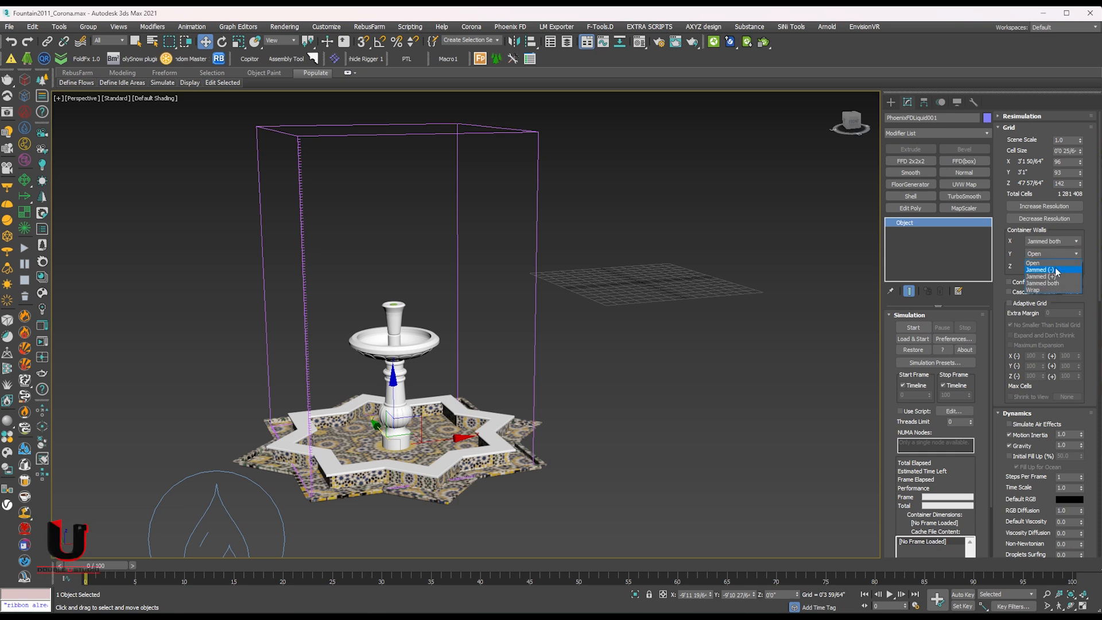
click(1047, 282)
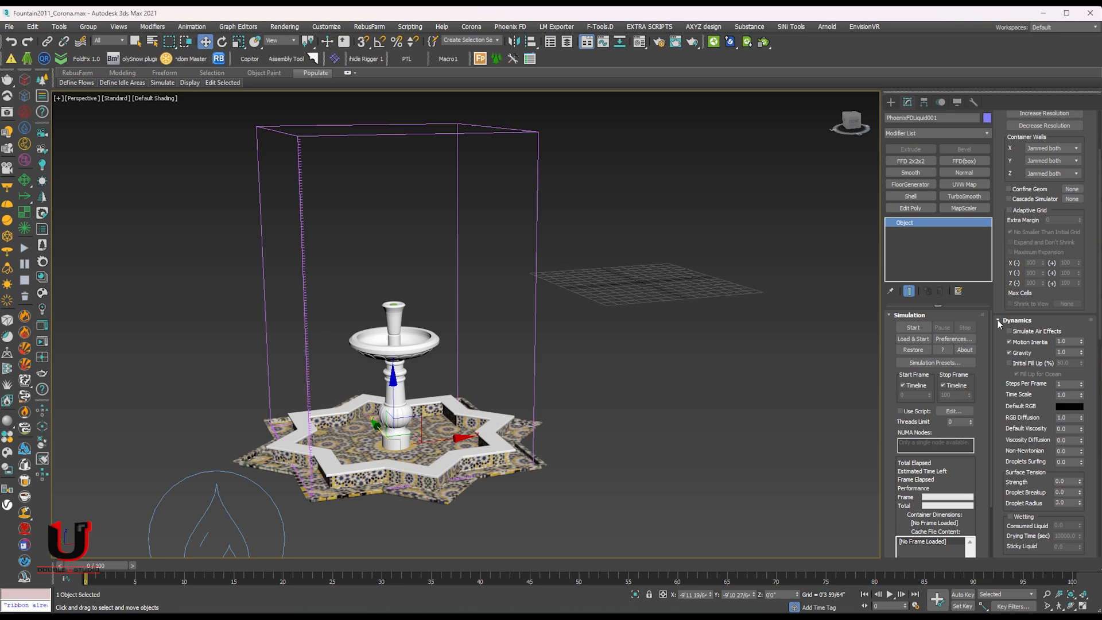
scroll(down, 3)
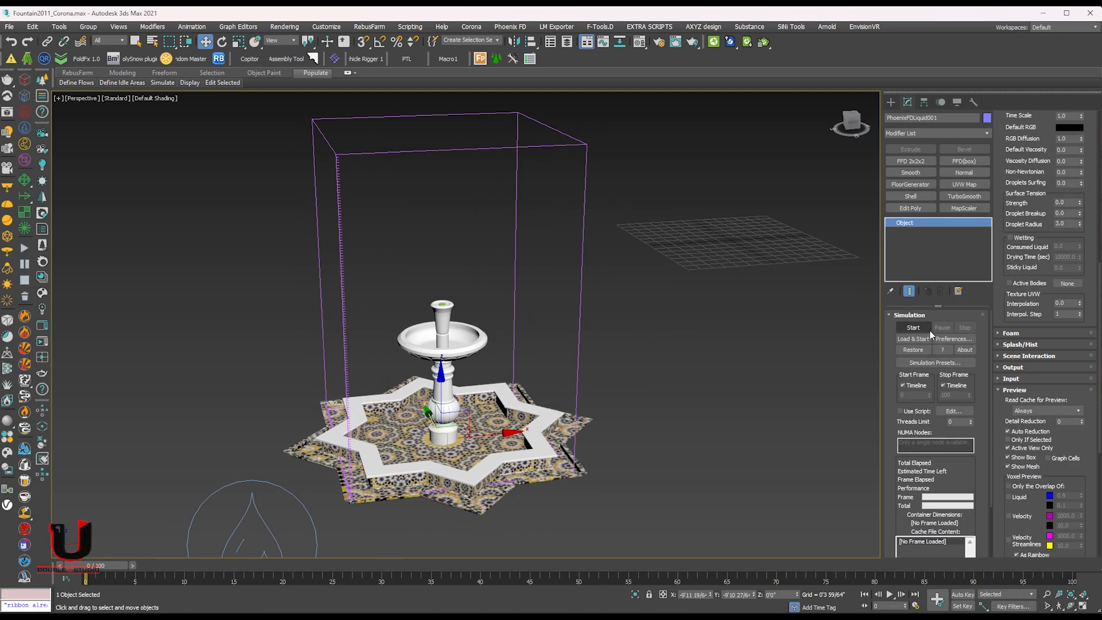
Start the liquid simulation and extend the timeline end to frame 300
click(913, 328)
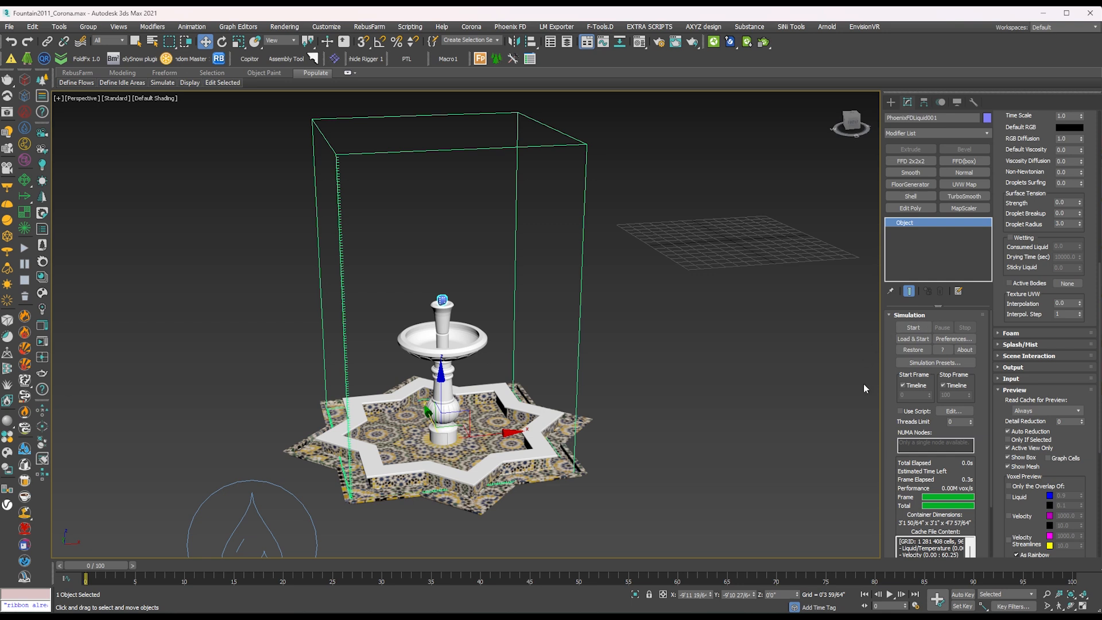
mouse_move(907, 583)
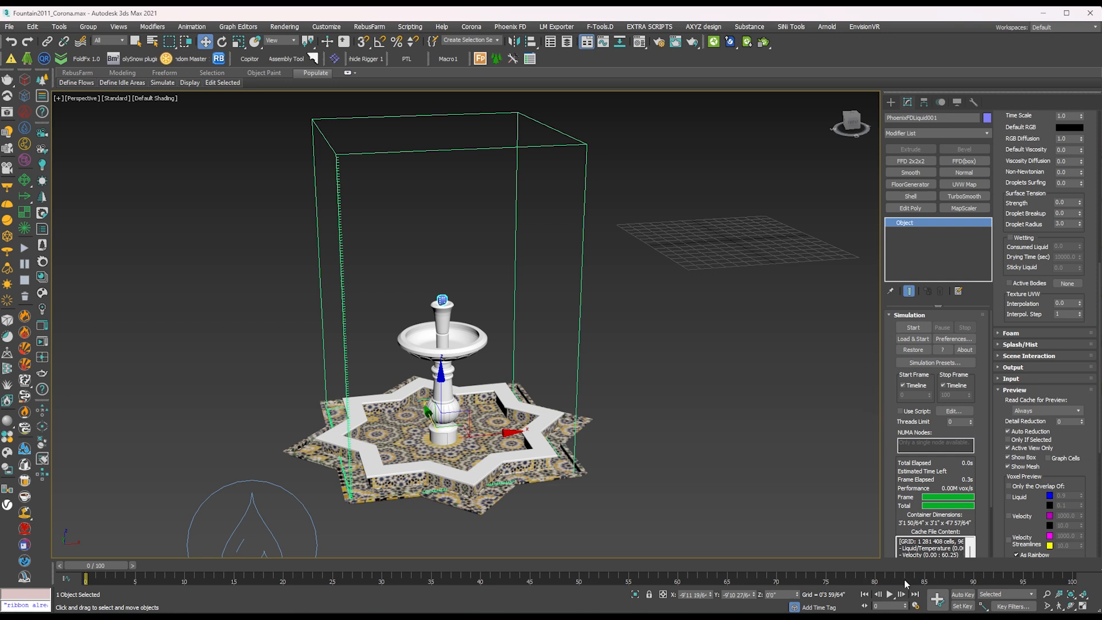
click(914, 594)
text(30)
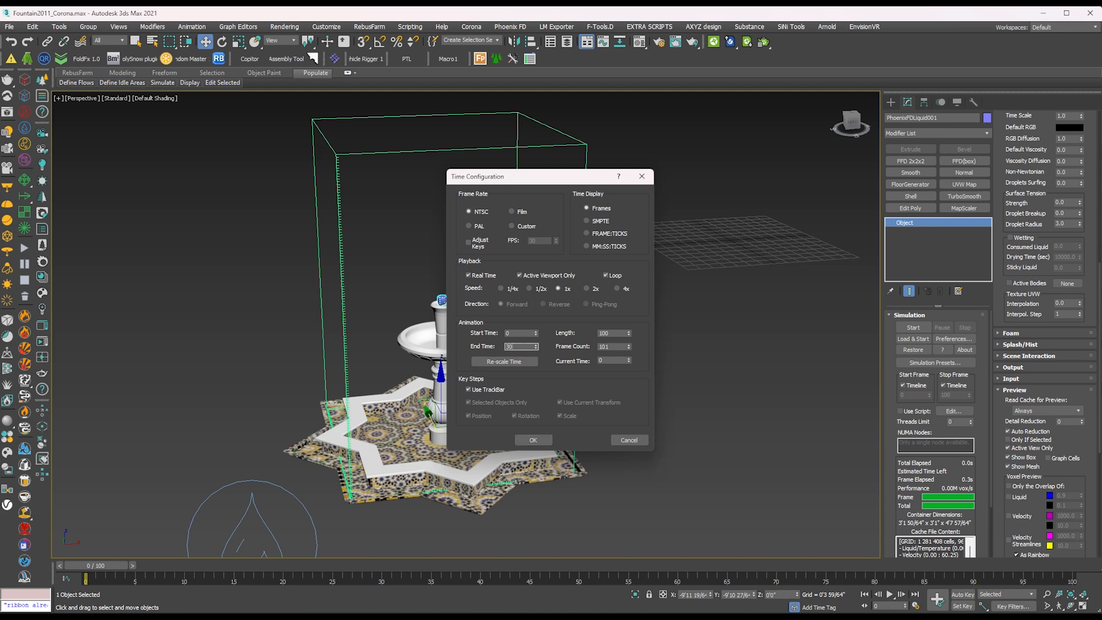
click(532, 438)
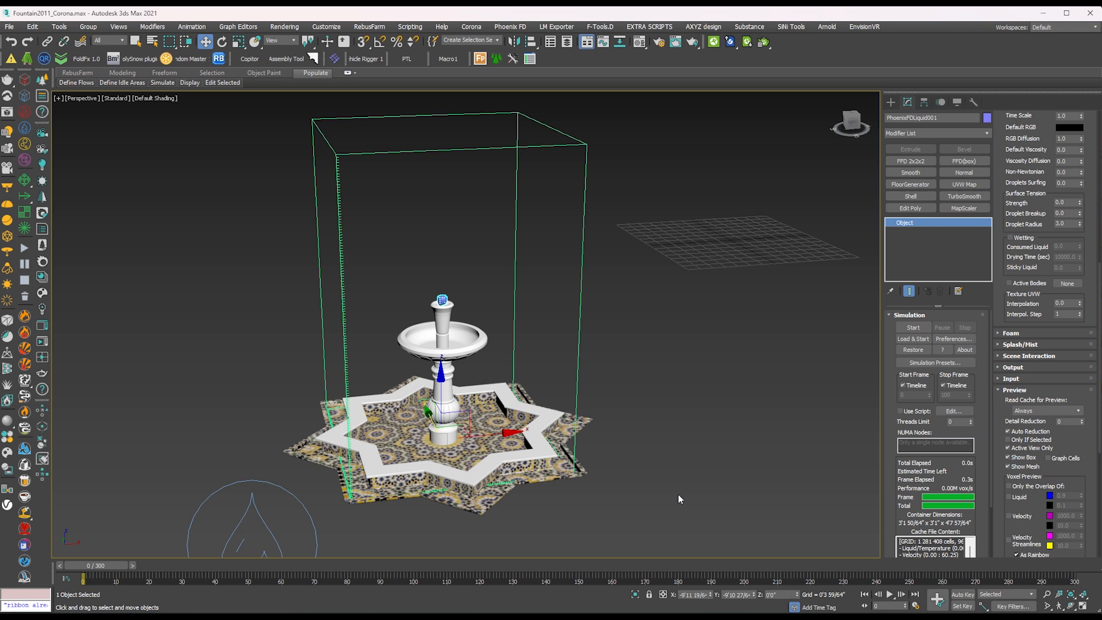
mouse_move(704, 432)
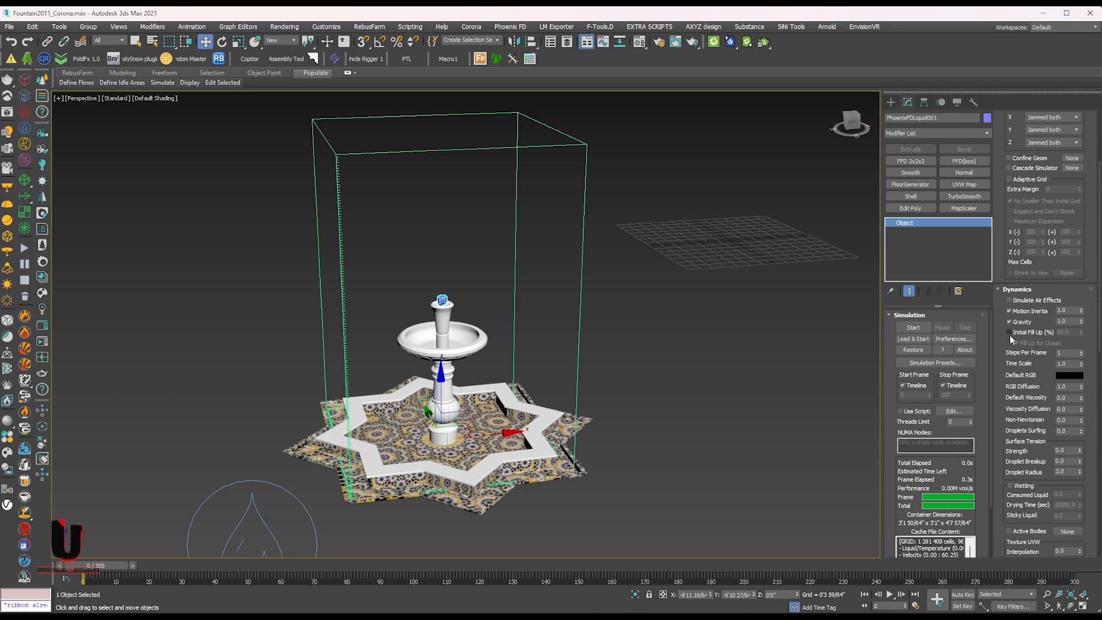
Enable Initial Fill Up at 5.0% with Fill Up for Ocean in the Dynamics rollout
click(1010, 331)
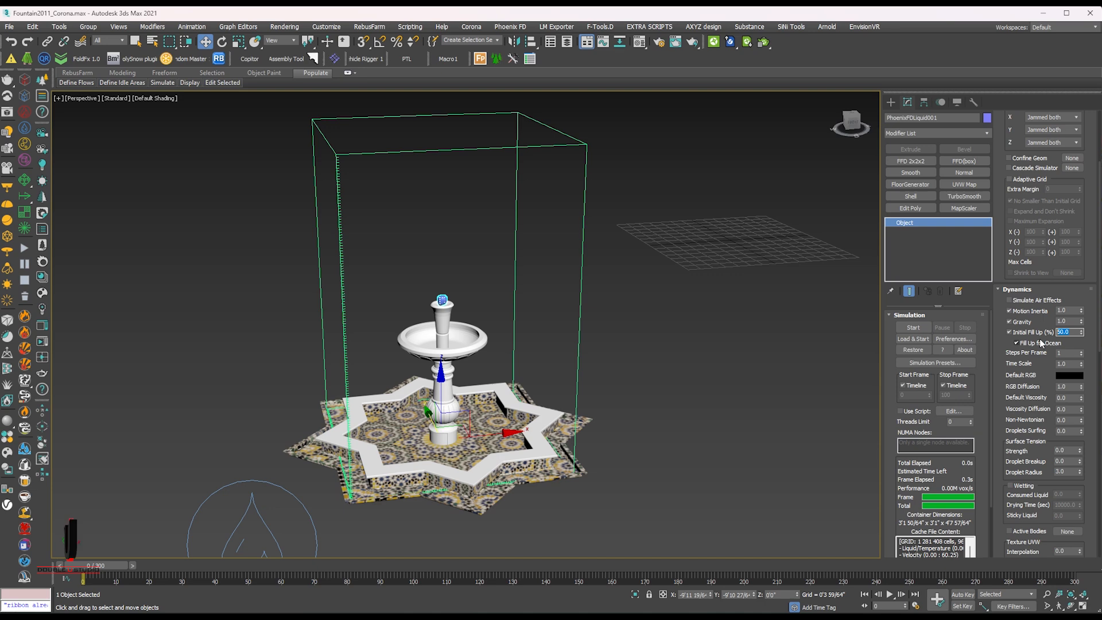
text(5.0)
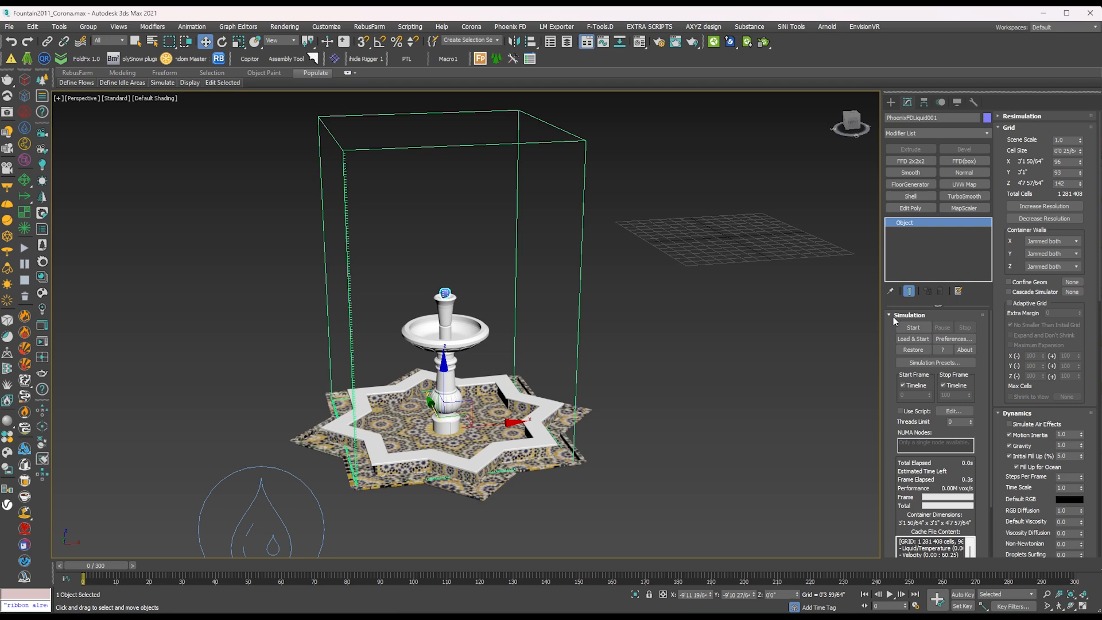
Run the simulation again, scrub through the splashing frames, and rewind to frame 0
click(913, 328)
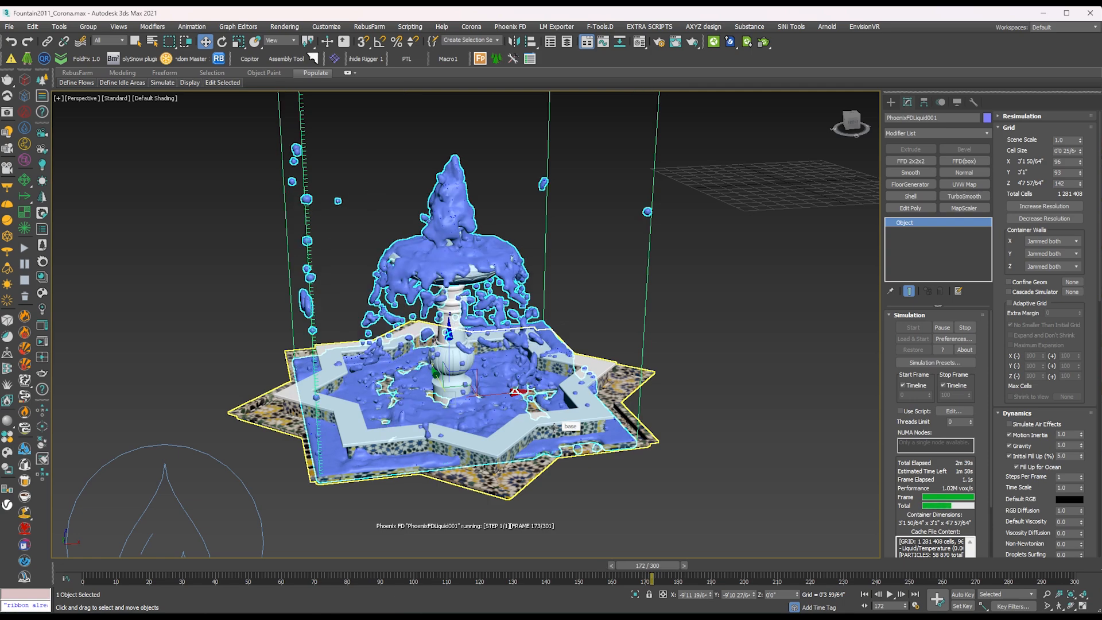
drag(650, 565, 647, 564)
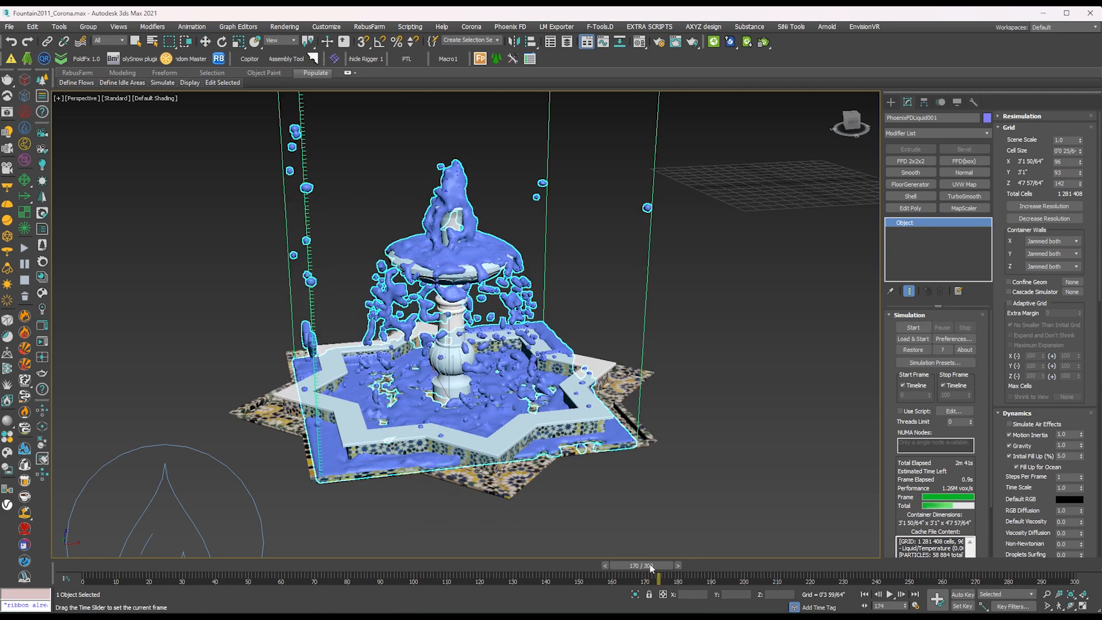
drag(647, 566, 172, 566)
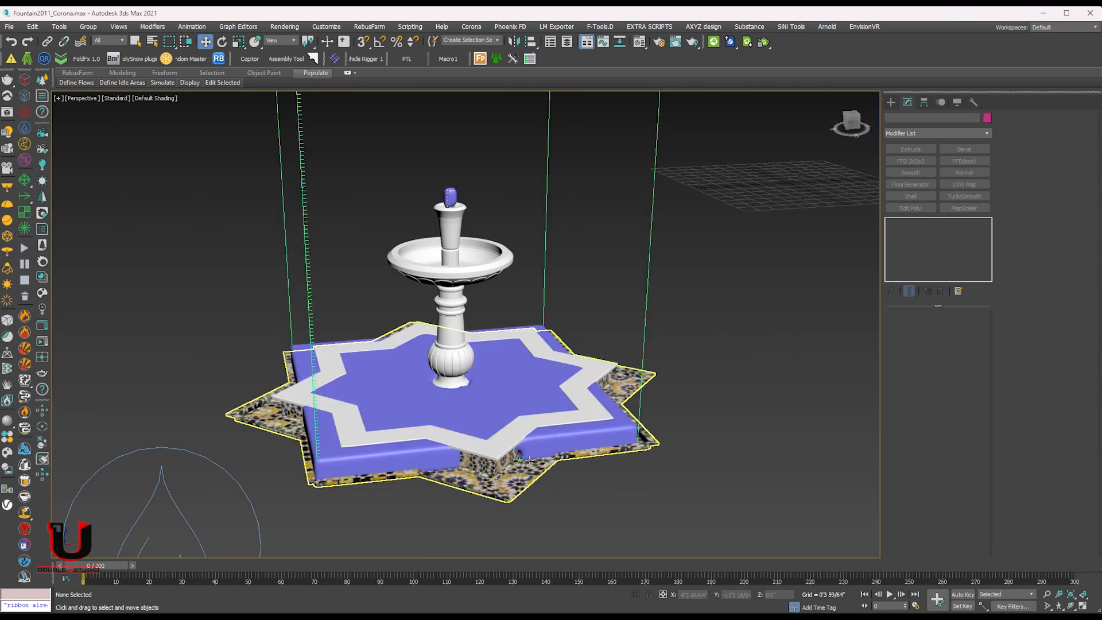
In Top view, draw an eight-pointed star with adjusted radii and rotate it 15° to match the basin
click(504, 451)
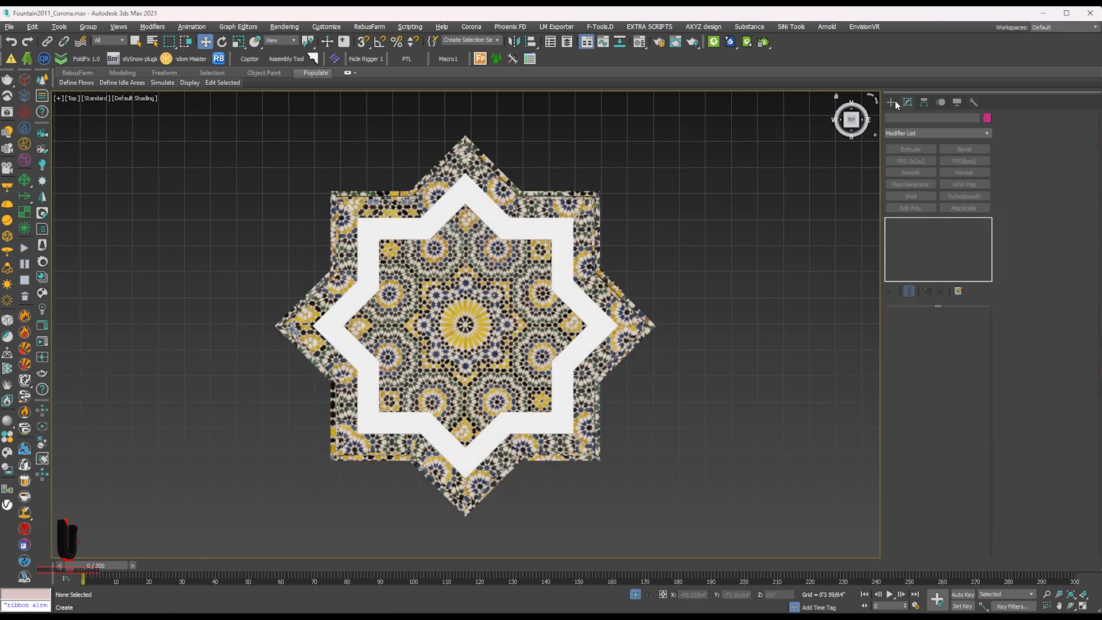
click(889, 102)
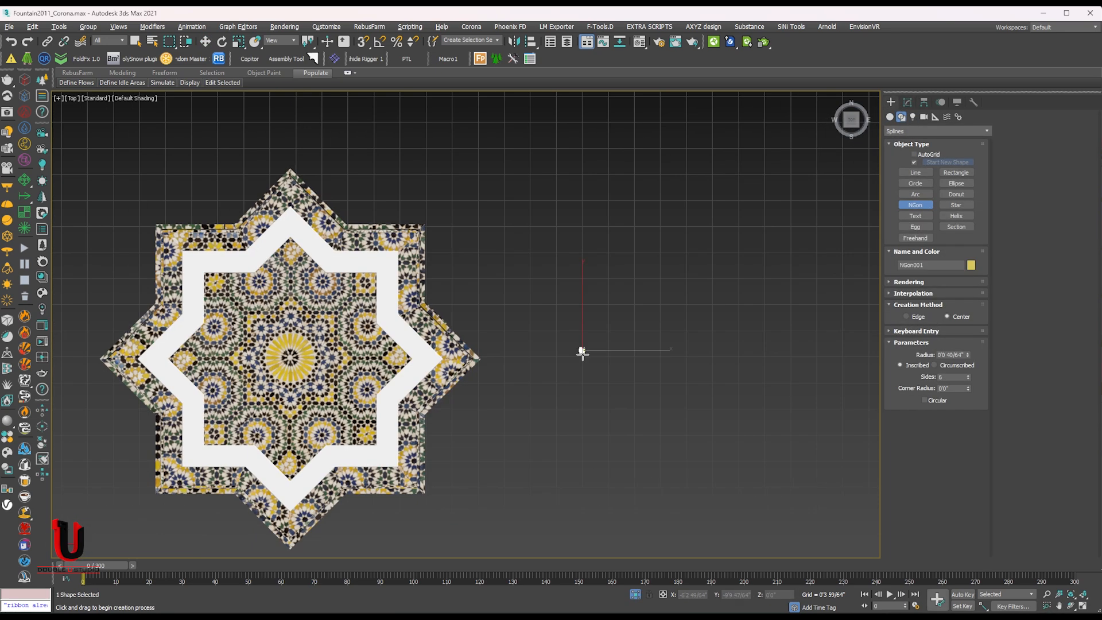
click(955, 205)
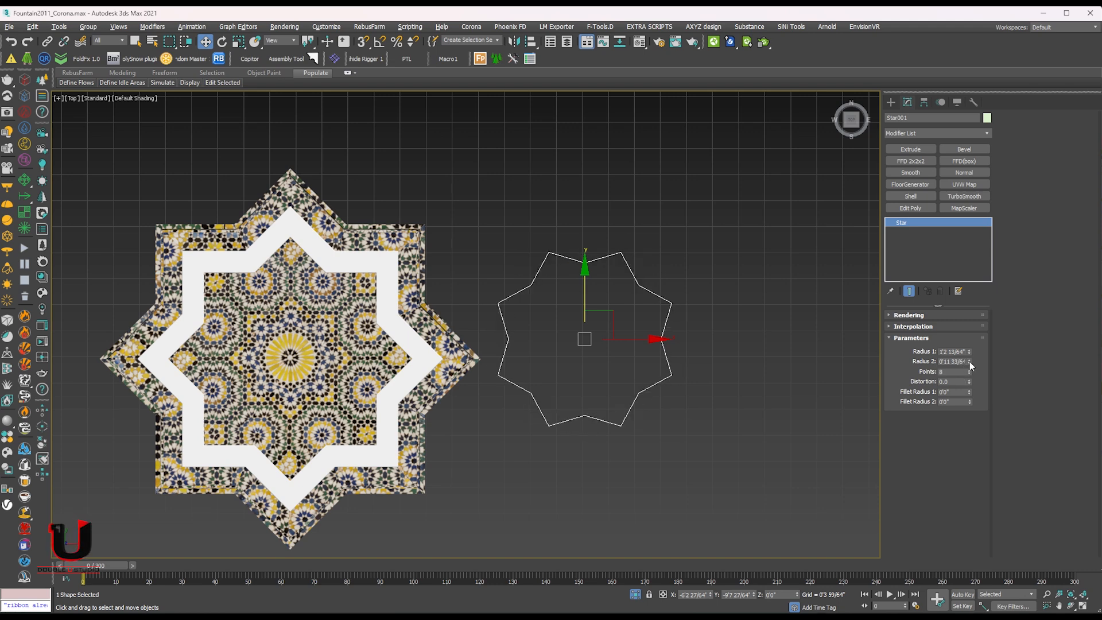
click(967, 369)
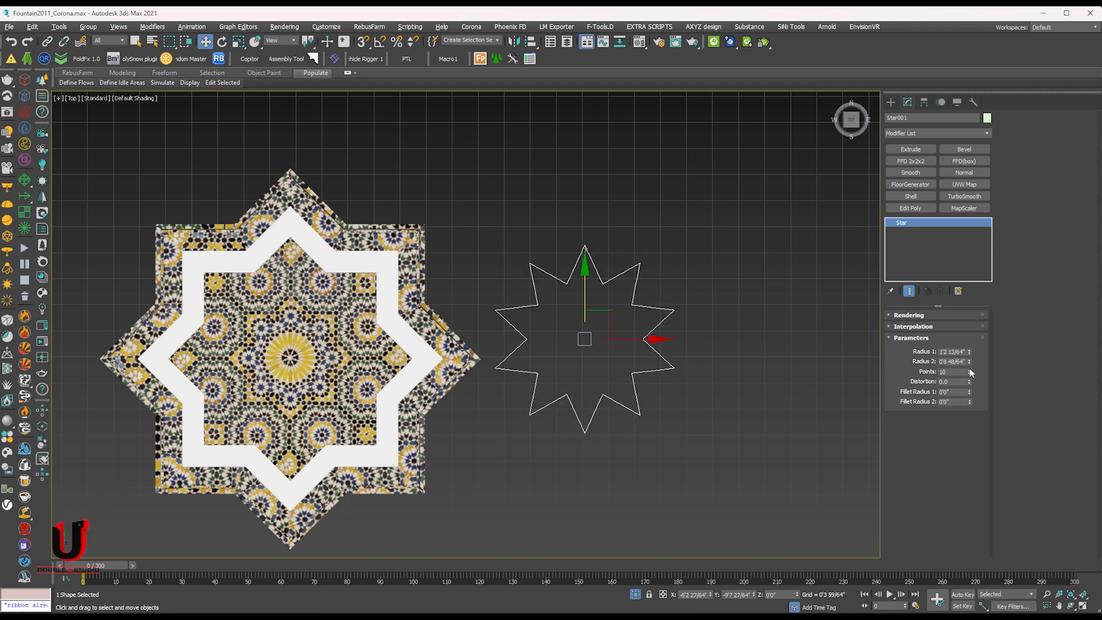
drag(968, 360, 968, 354)
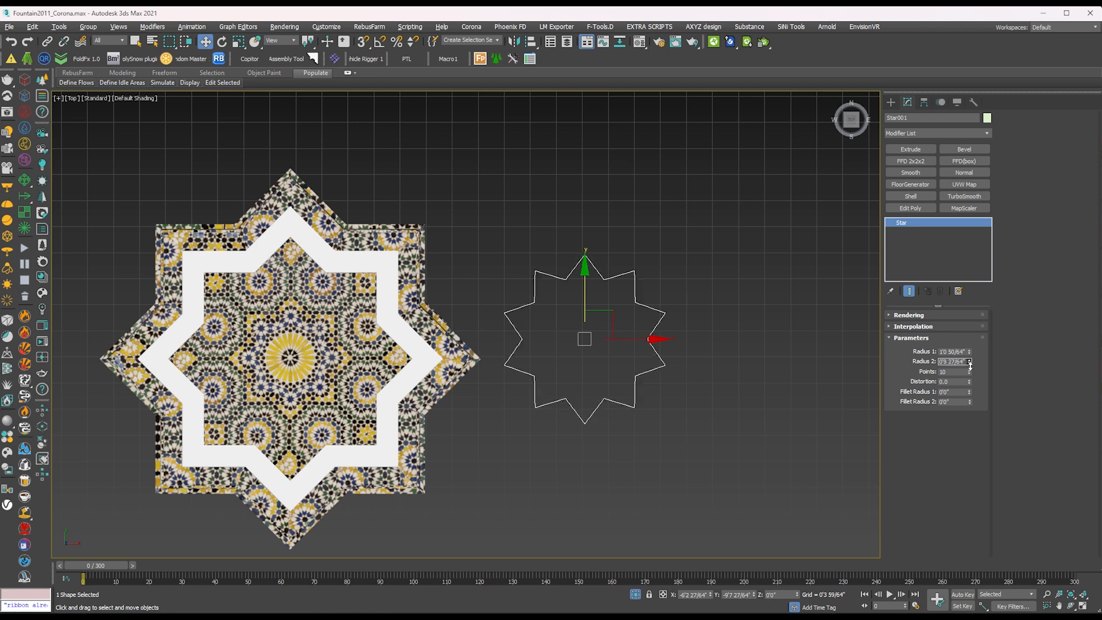
click(970, 373)
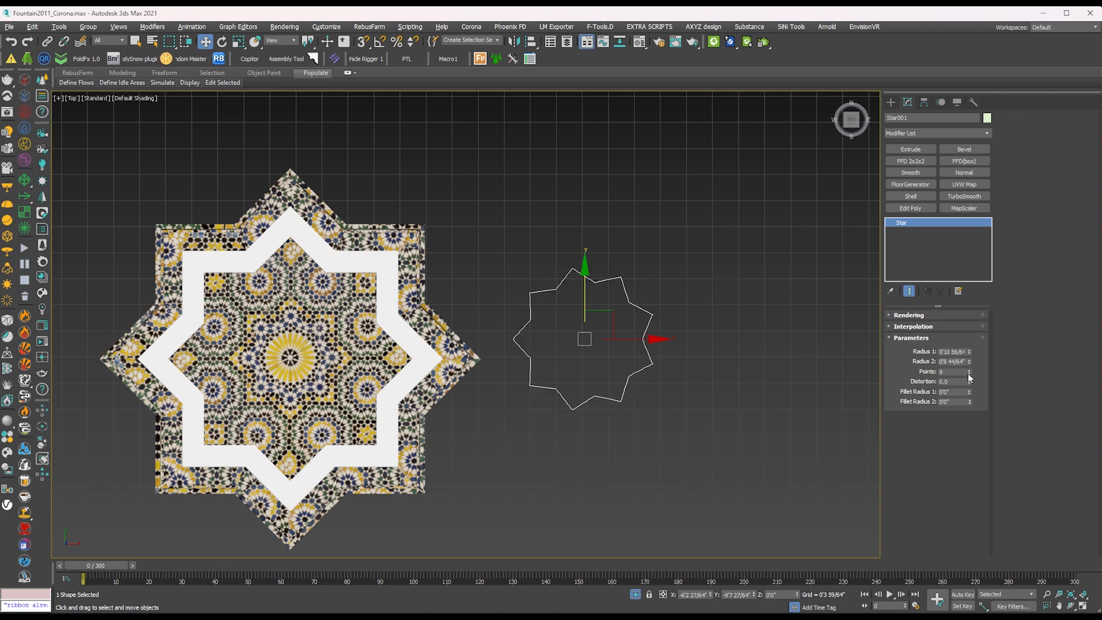
drag(660, 337, 645, 318)
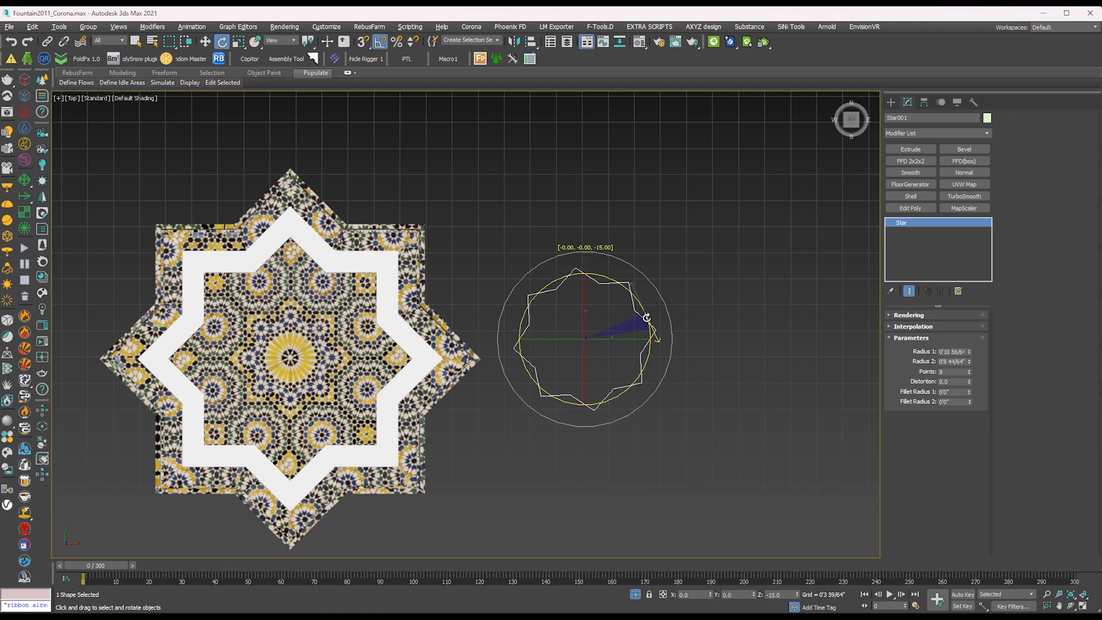
drag(645, 317, 657, 340)
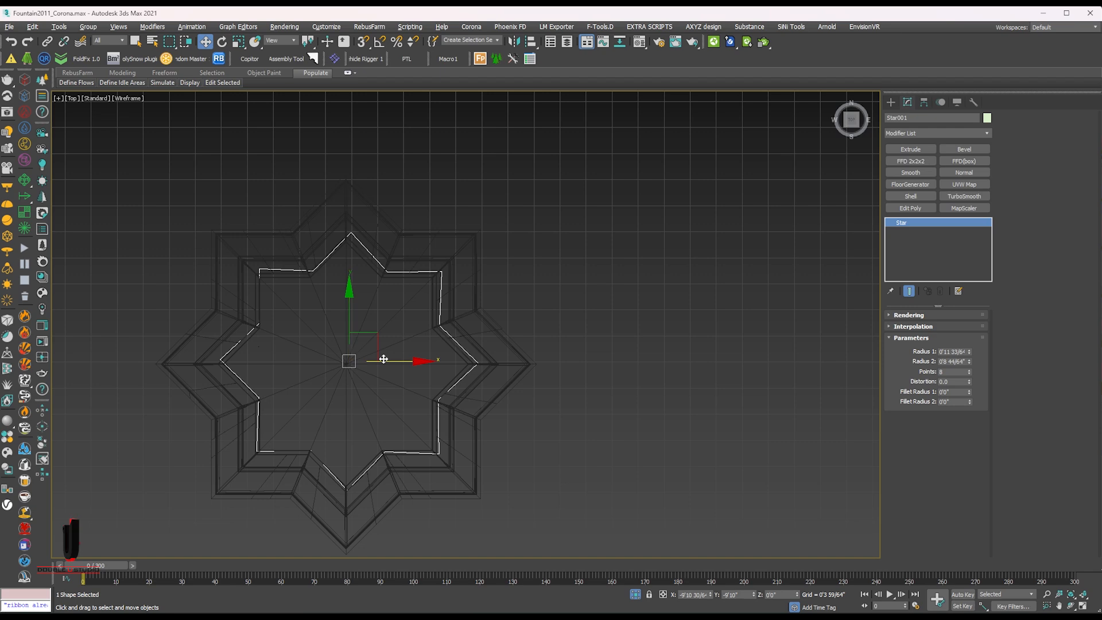
Move the star onto the basin's inner outline and extrude it into a tall prism
drag(383, 359, 374, 341)
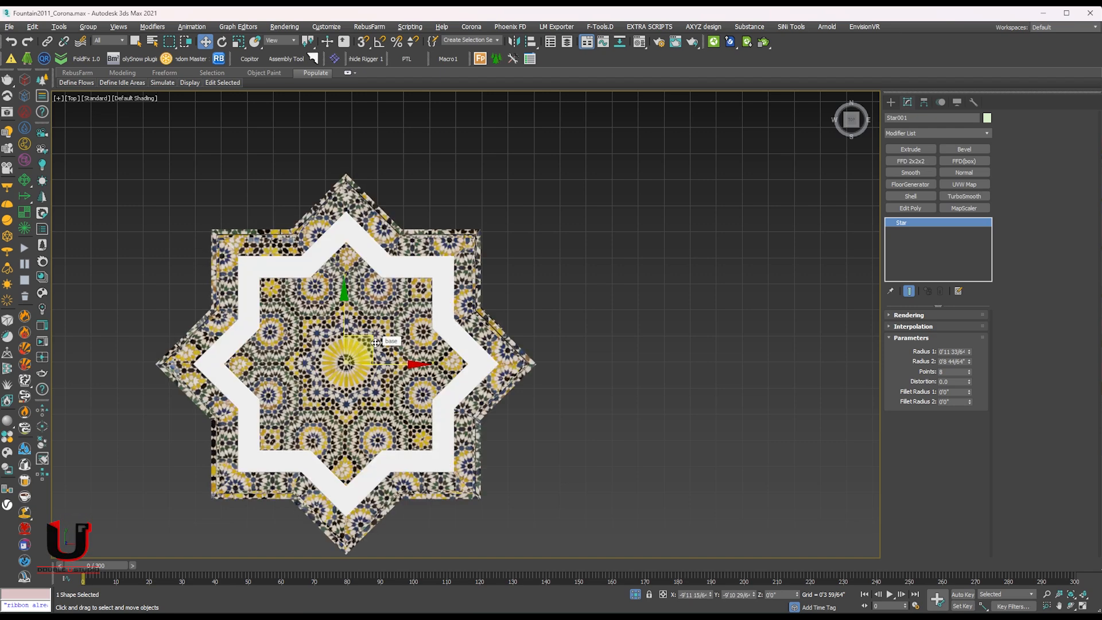
click(910, 148)
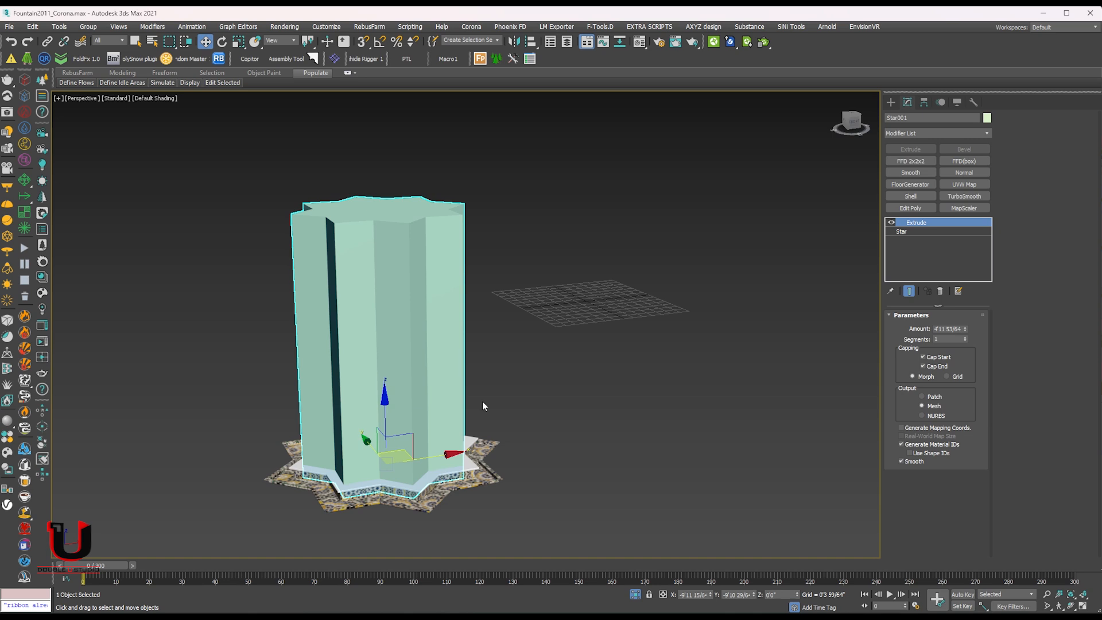
Edit the star prism's Phoenix FD Properties from the quad menu and confirm
right_click(482, 406)
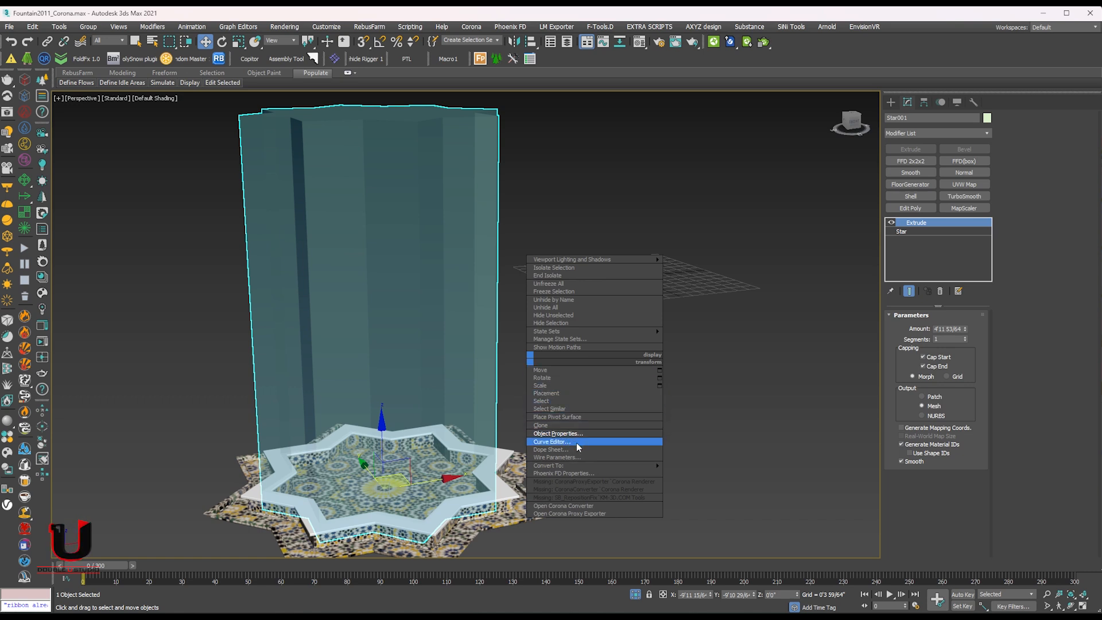
click(563, 473)
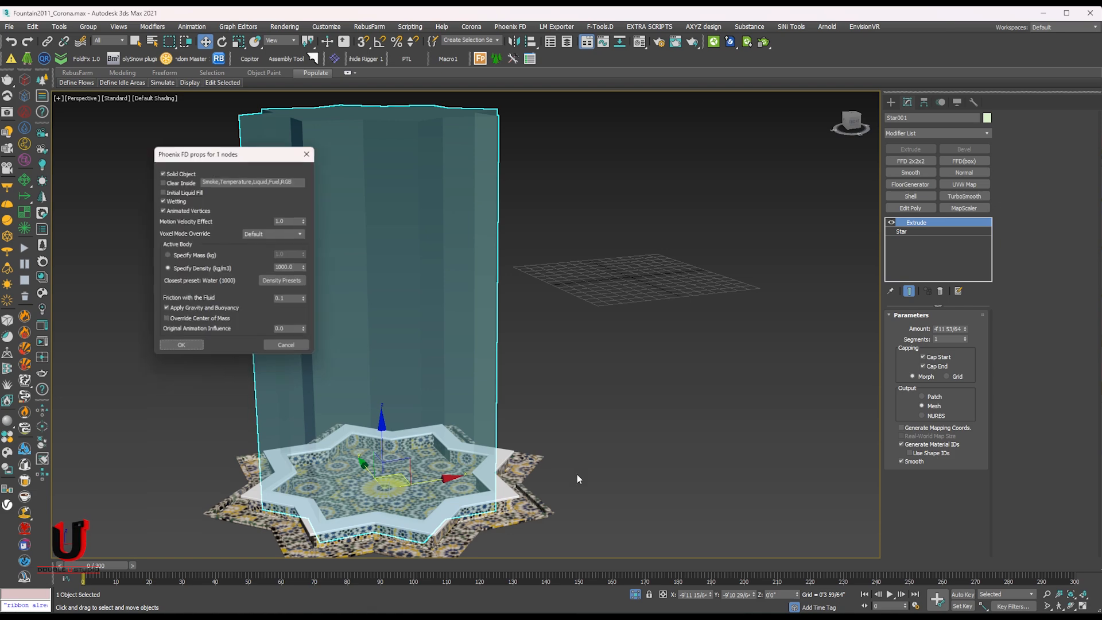
click(163, 172)
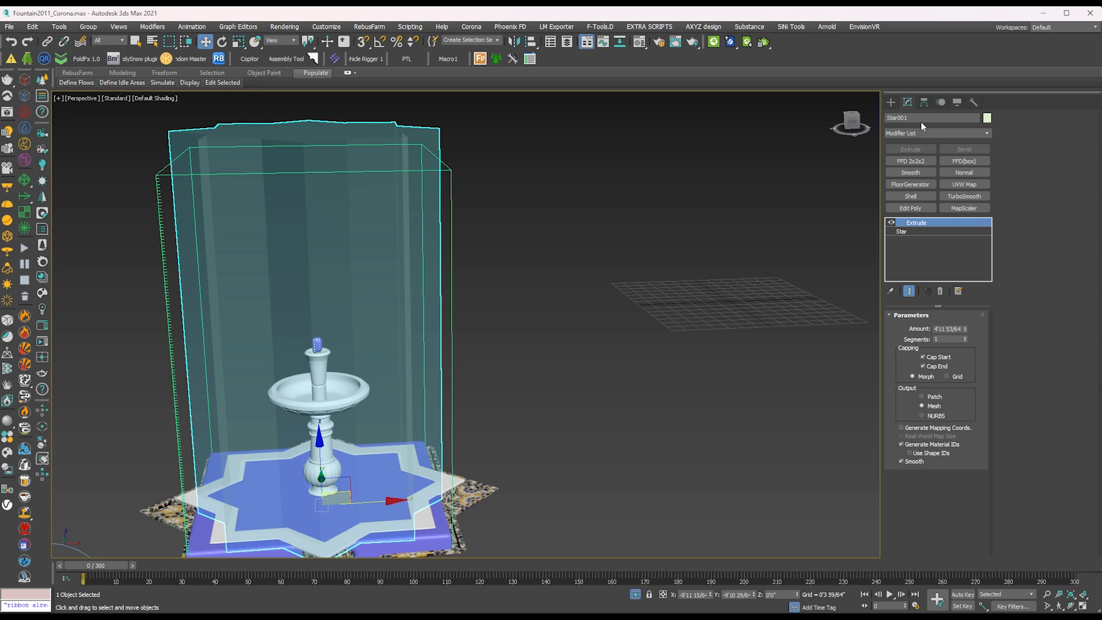
Add a Phoenix FD ParticleTuner helper beside the fountain
click(901, 117)
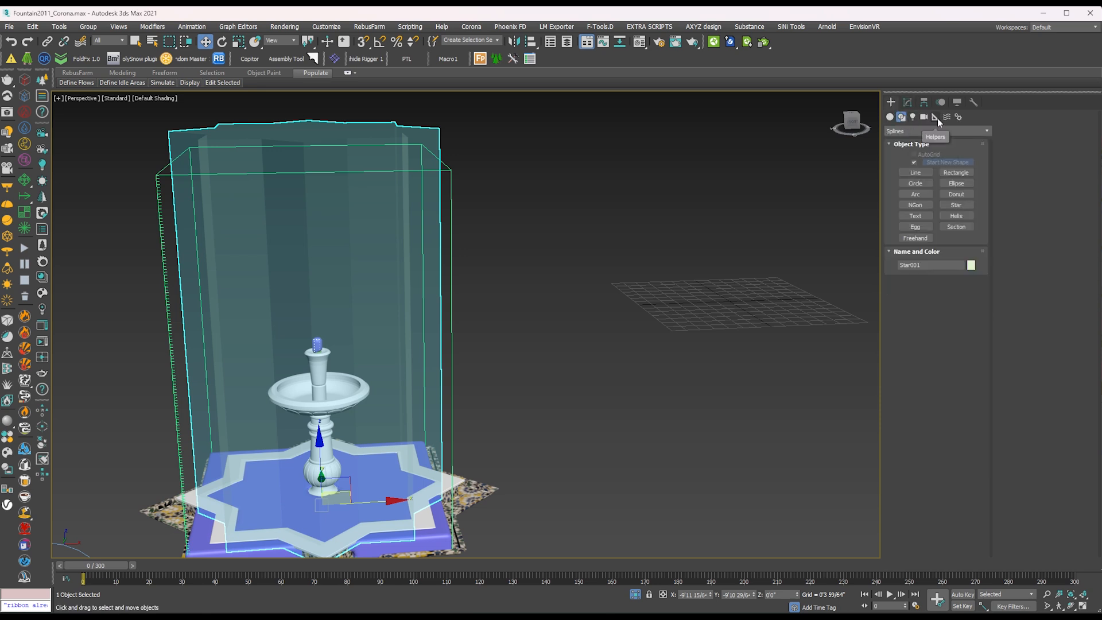
click(935, 117)
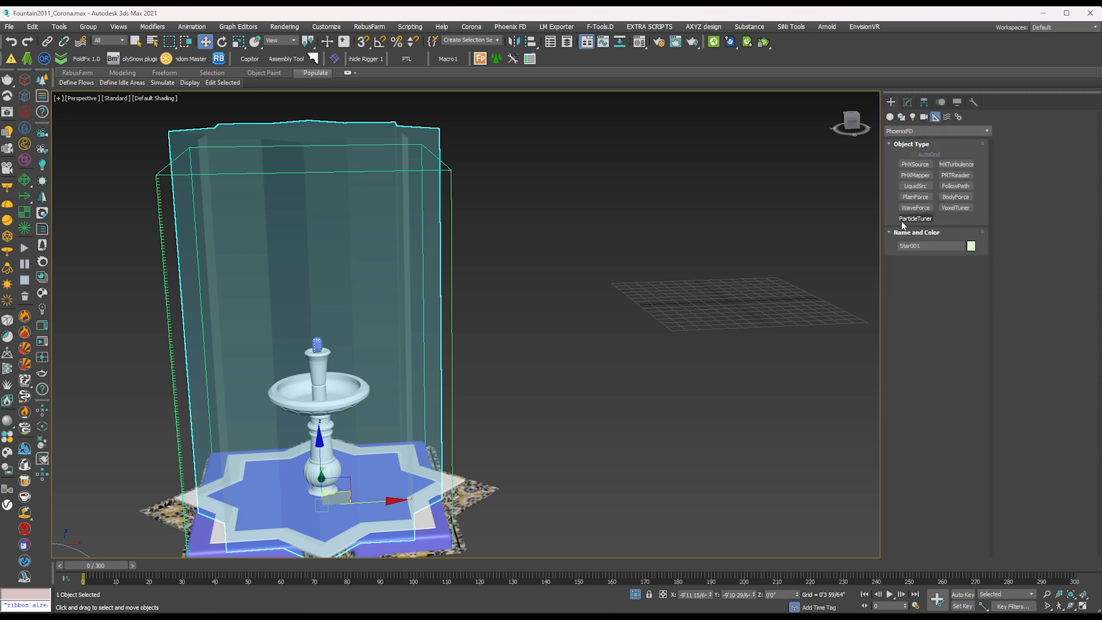
click(916, 218)
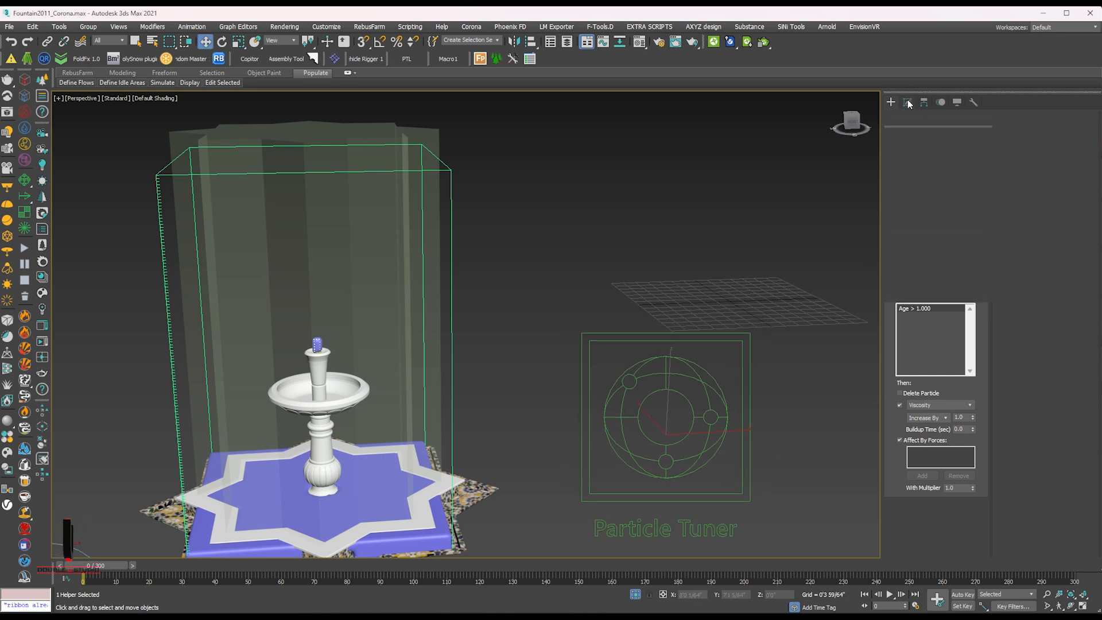
Change the tuner condition's Age term to Distance To Star001
click(907, 103)
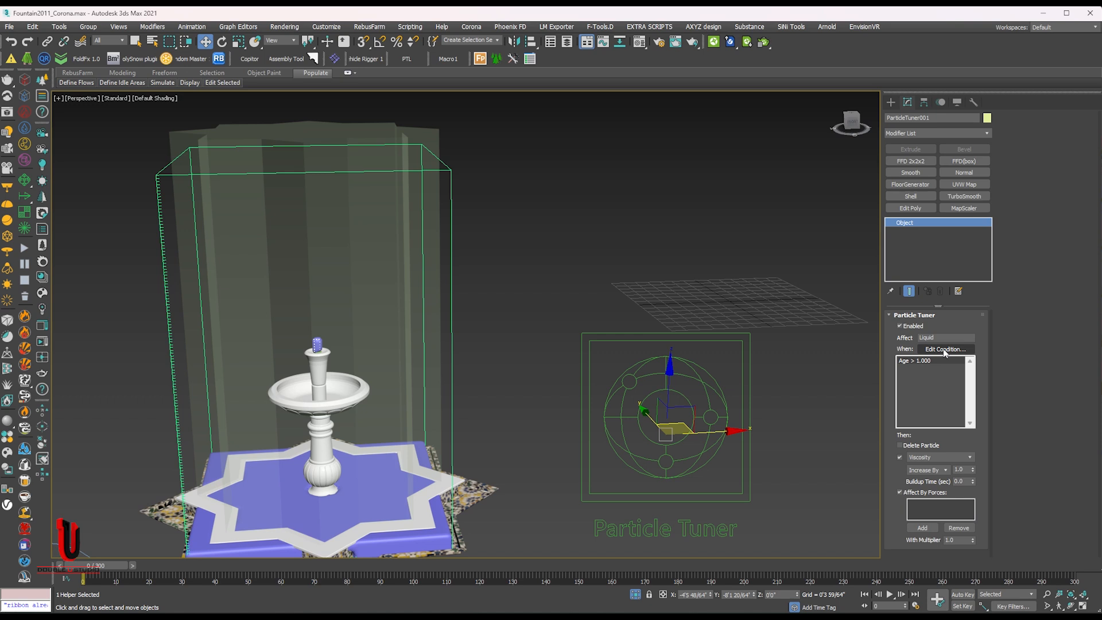
click(944, 349)
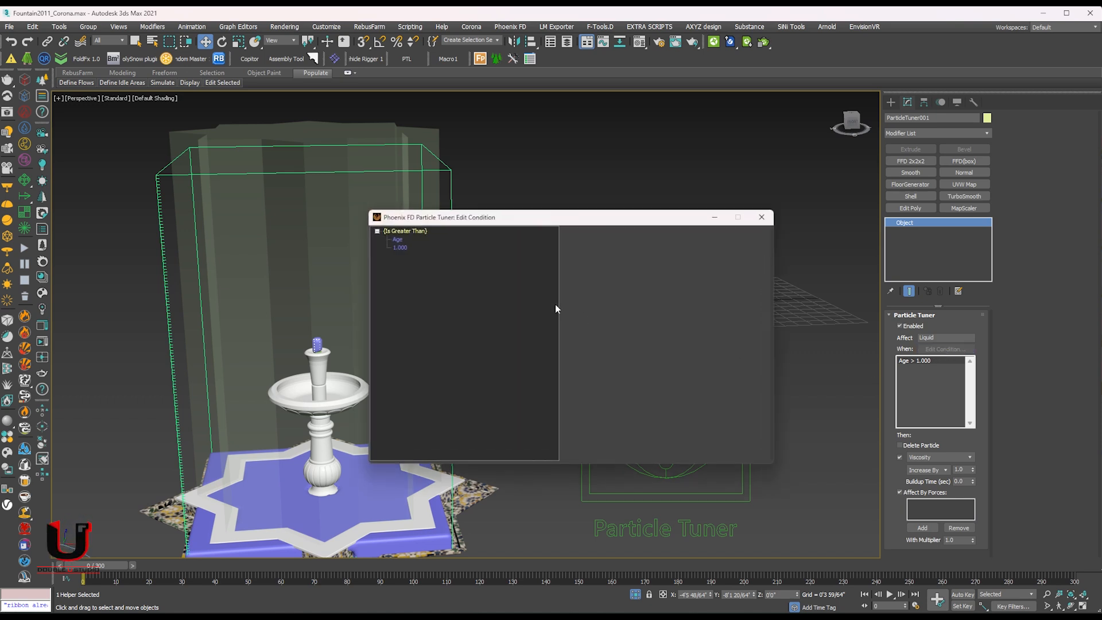
click(398, 240)
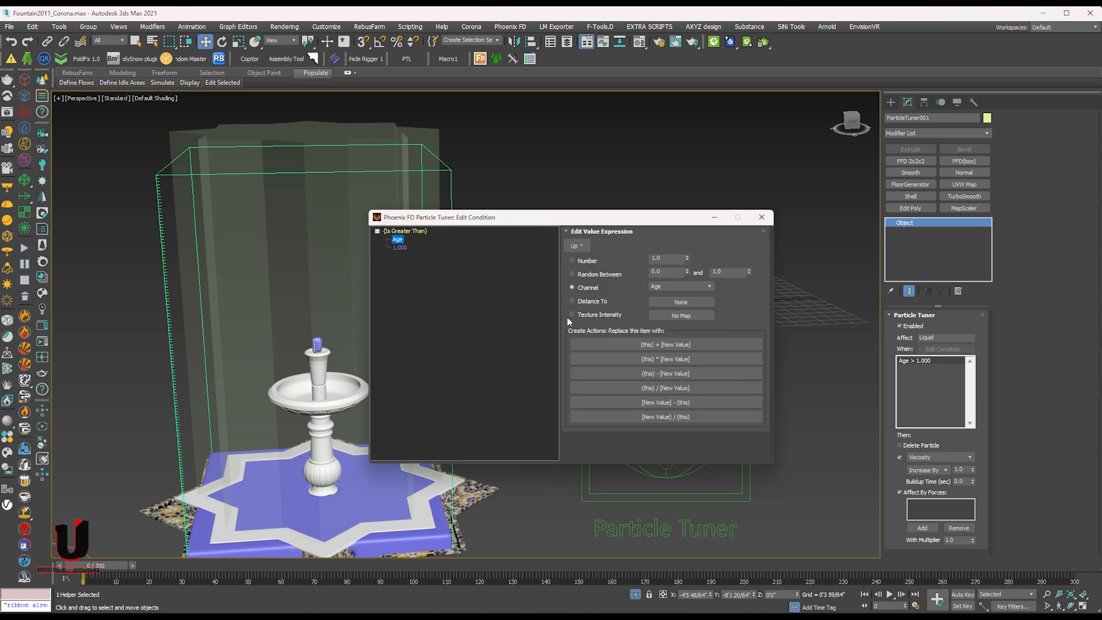
click(571, 301)
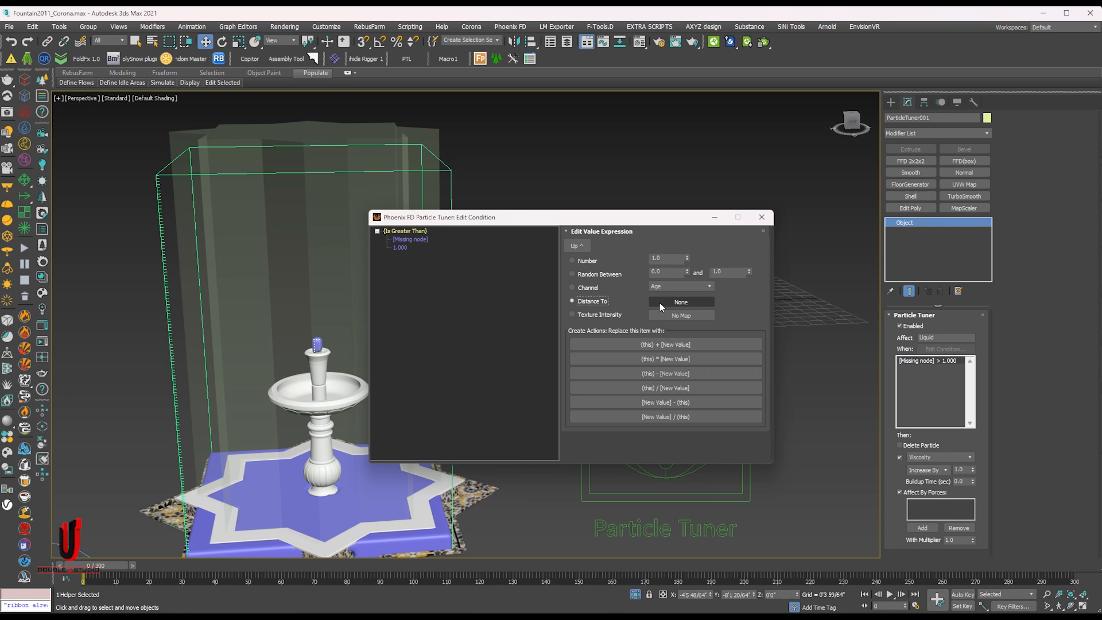
click(680, 301)
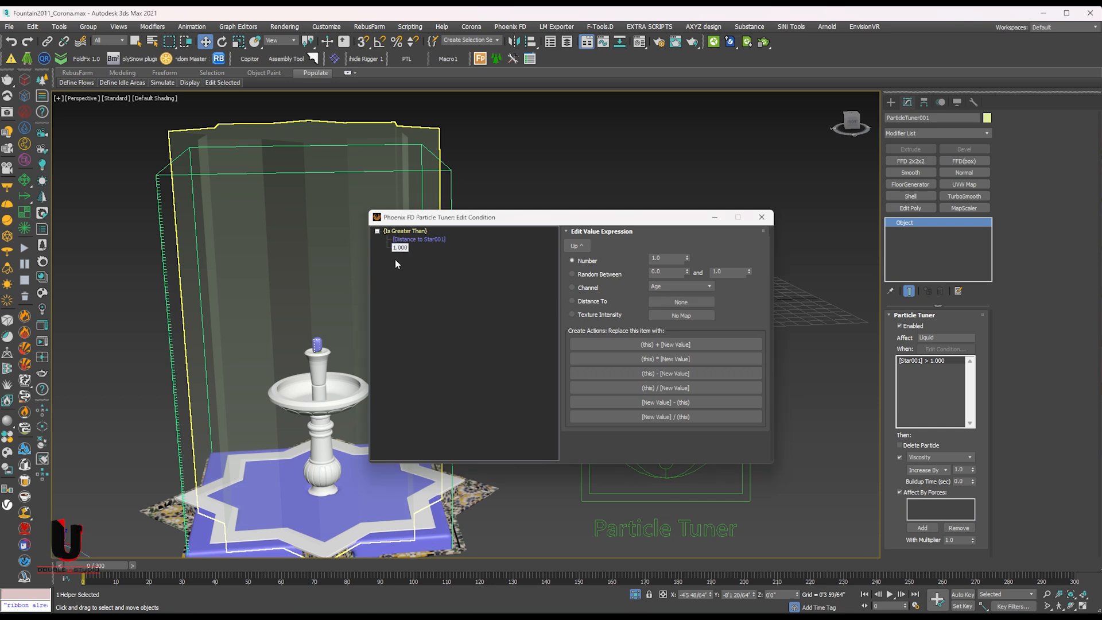
Compare against a Random Between value of 1.0 to 5.0 and close the editor
click(572, 274)
text(1)
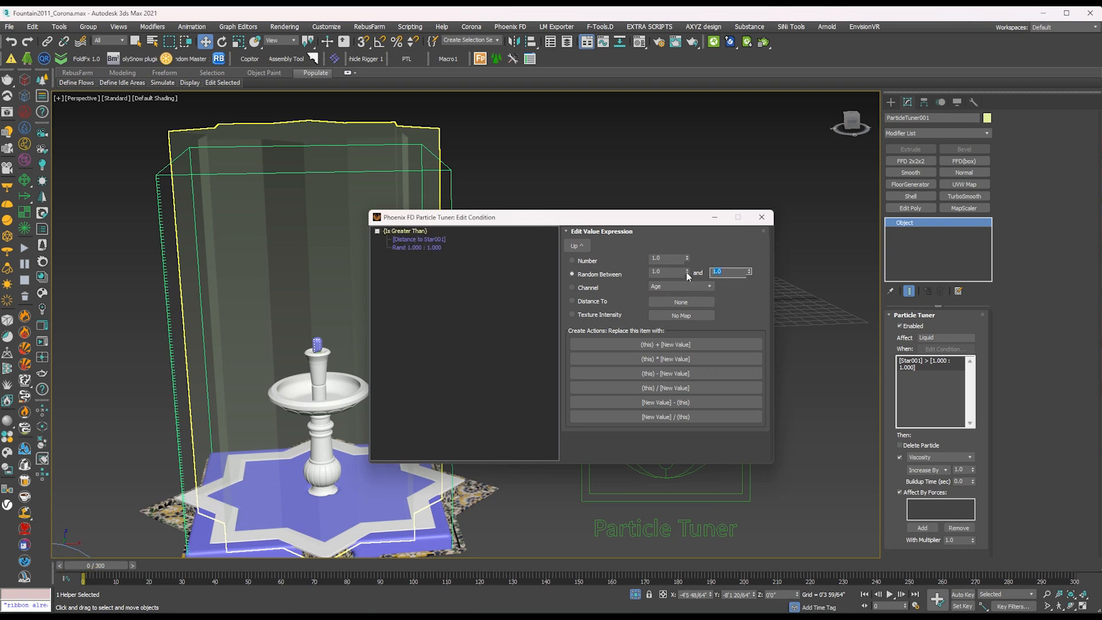
text(5.0)
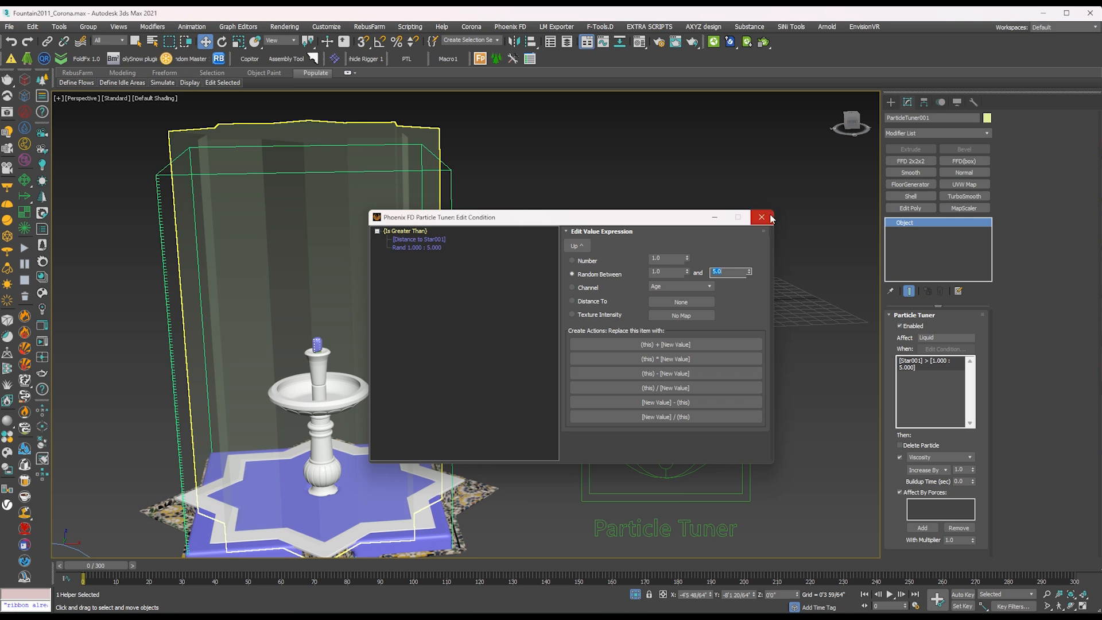
mouse_move(772, 219)
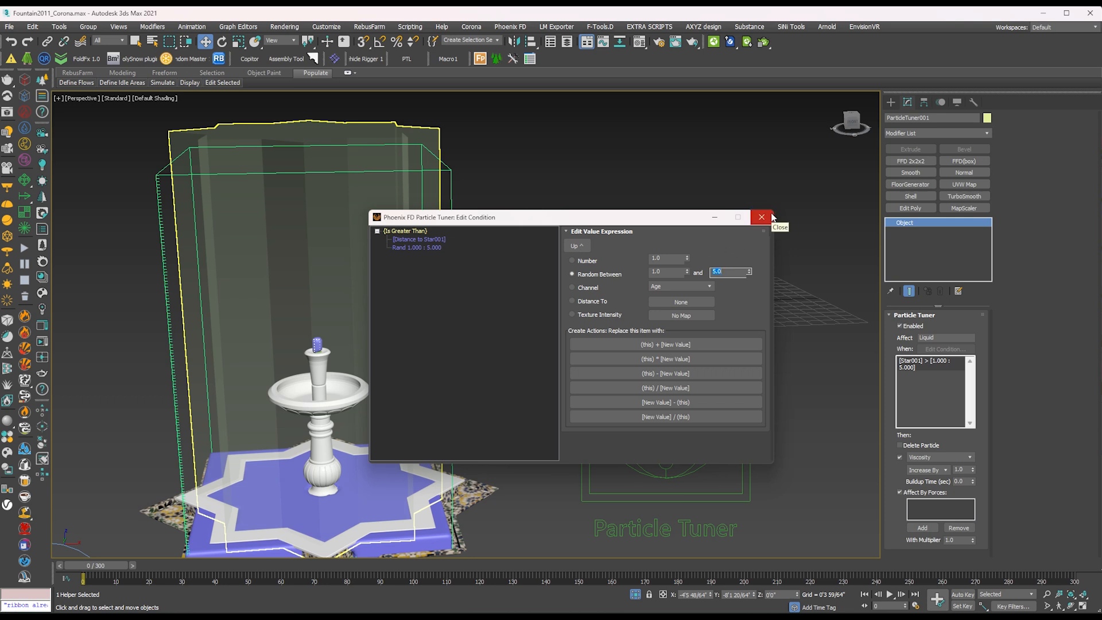
click(761, 217)
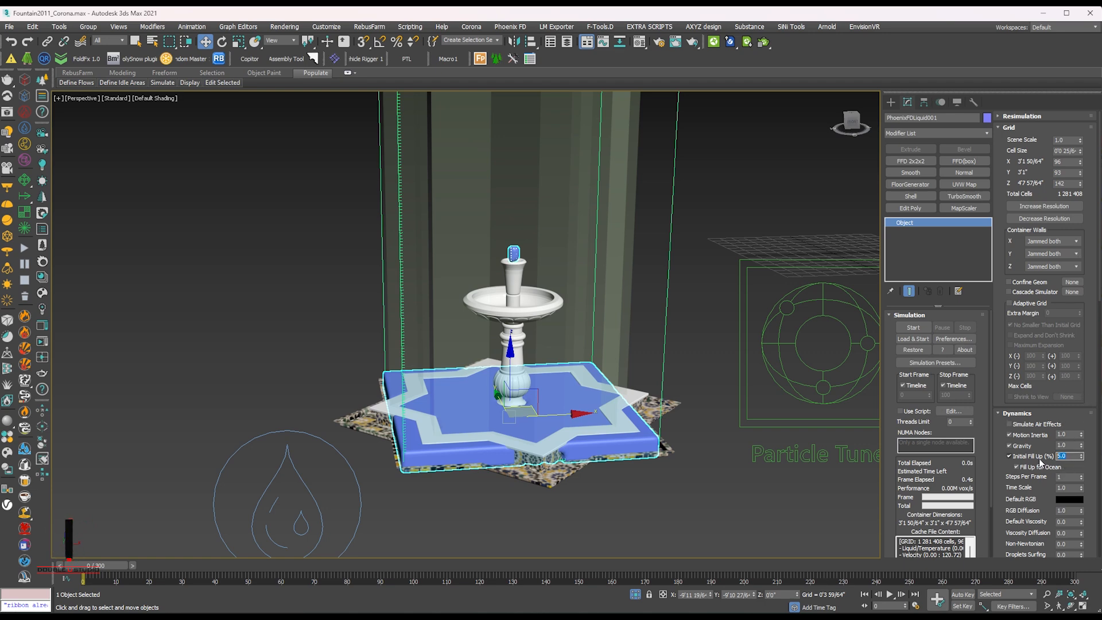
Set PhoenixFDLiquid001 Initial Fill Up to 7.0 and Gravity to 1.3
text(7.0)
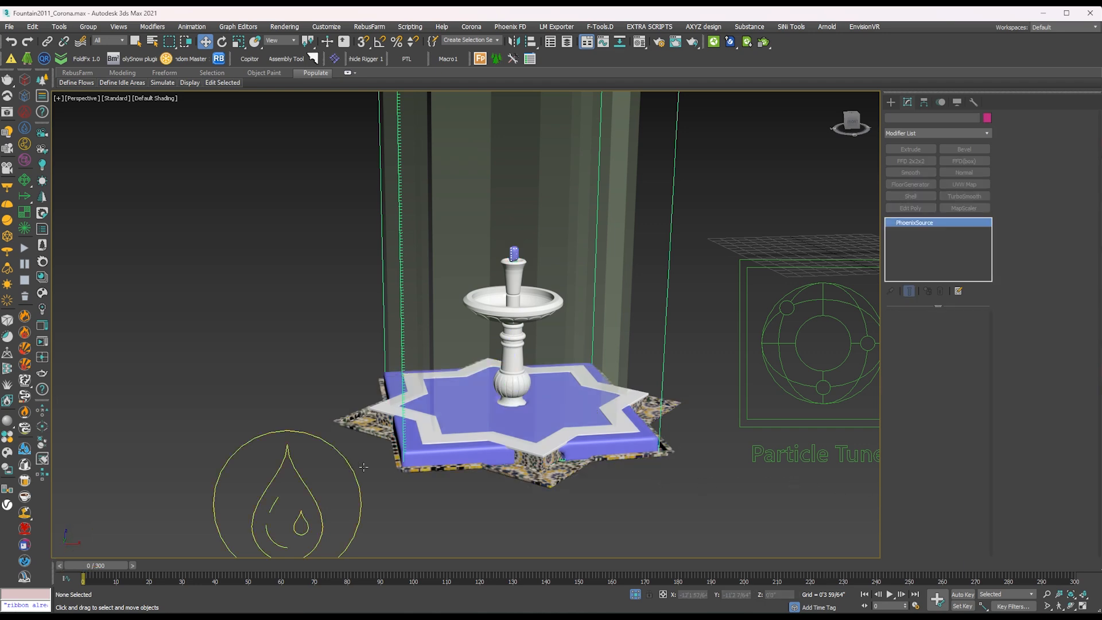
click(287, 491)
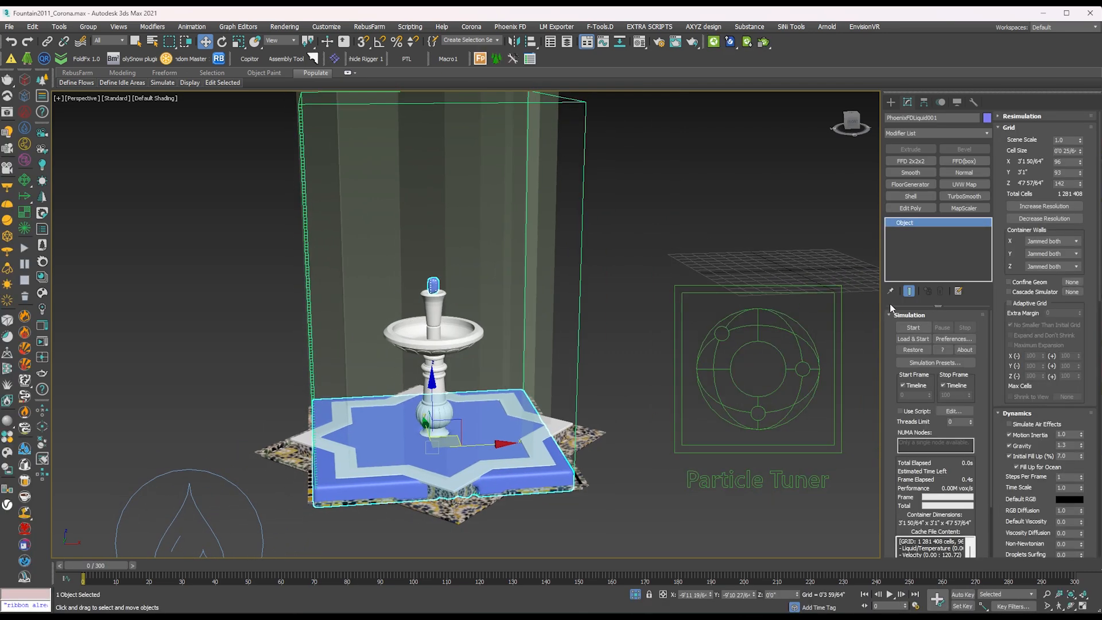
Start the liquid simulation and let it run to frame 201
click(912, 328)
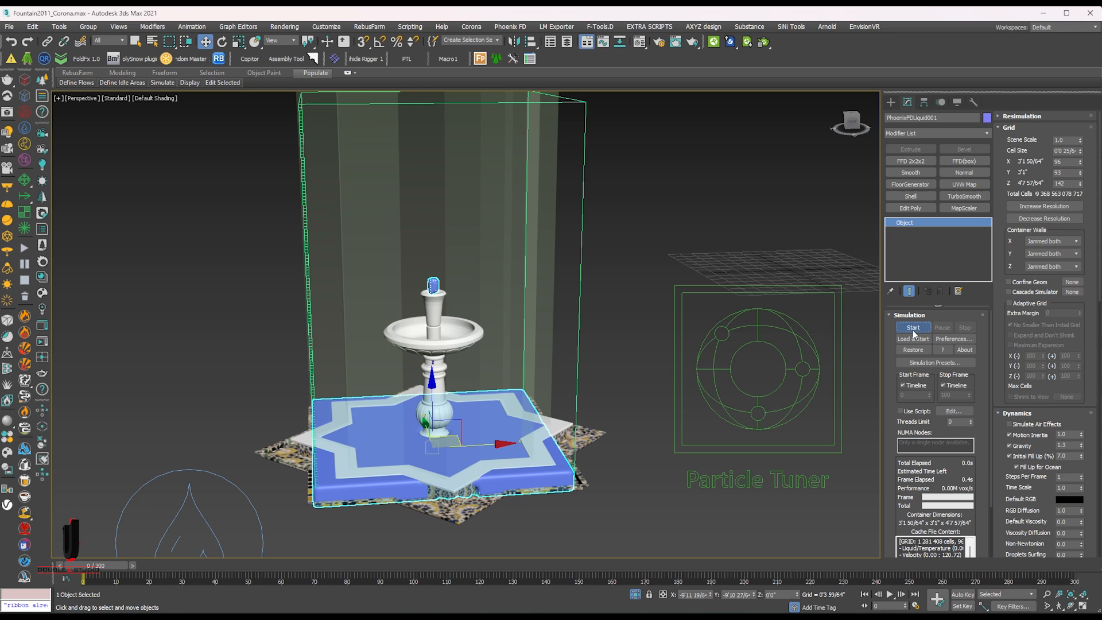
click(912, 328)
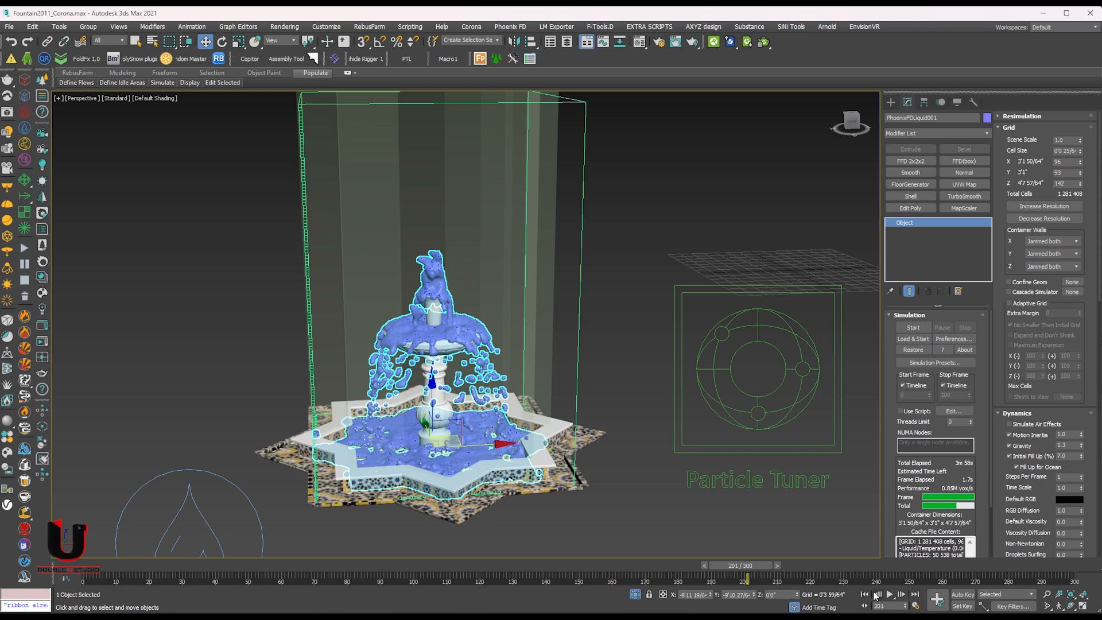
Set the animation End Time to frame 200 in Time Configuration
click(901, 594)
text(200)
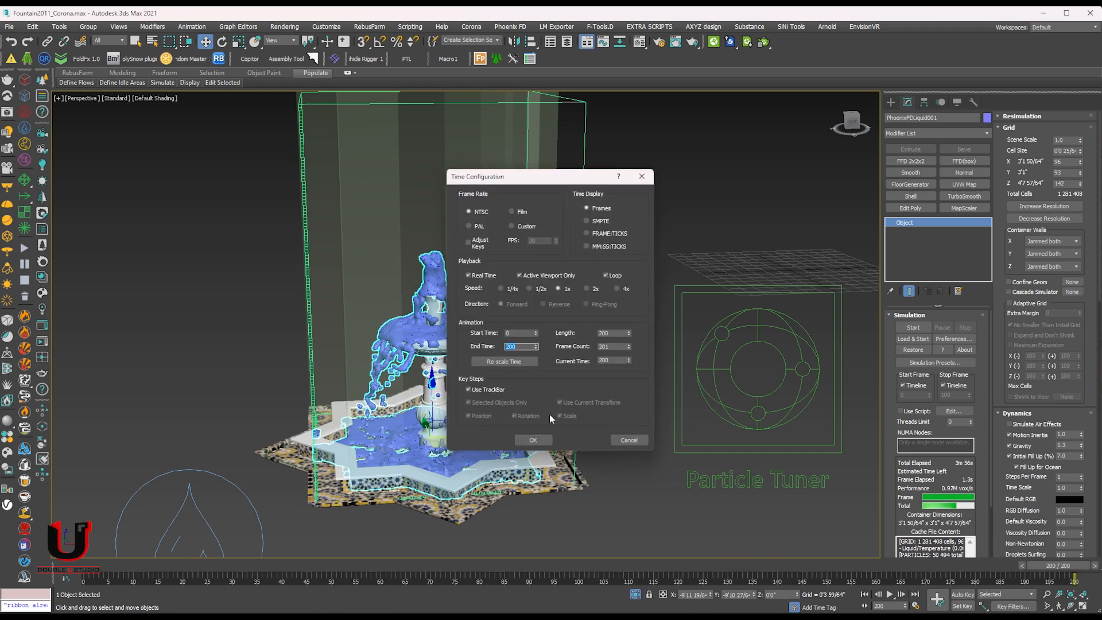
click(532, 439)
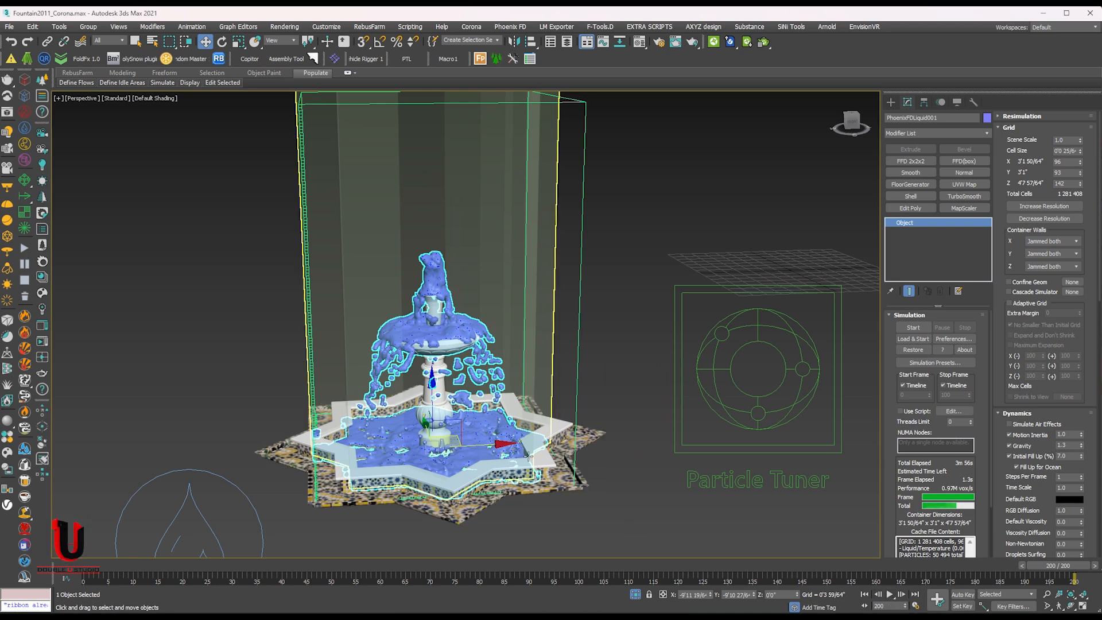
Play back the simulated liquid, stop, and scrub to around frame 52
click(888, 595)
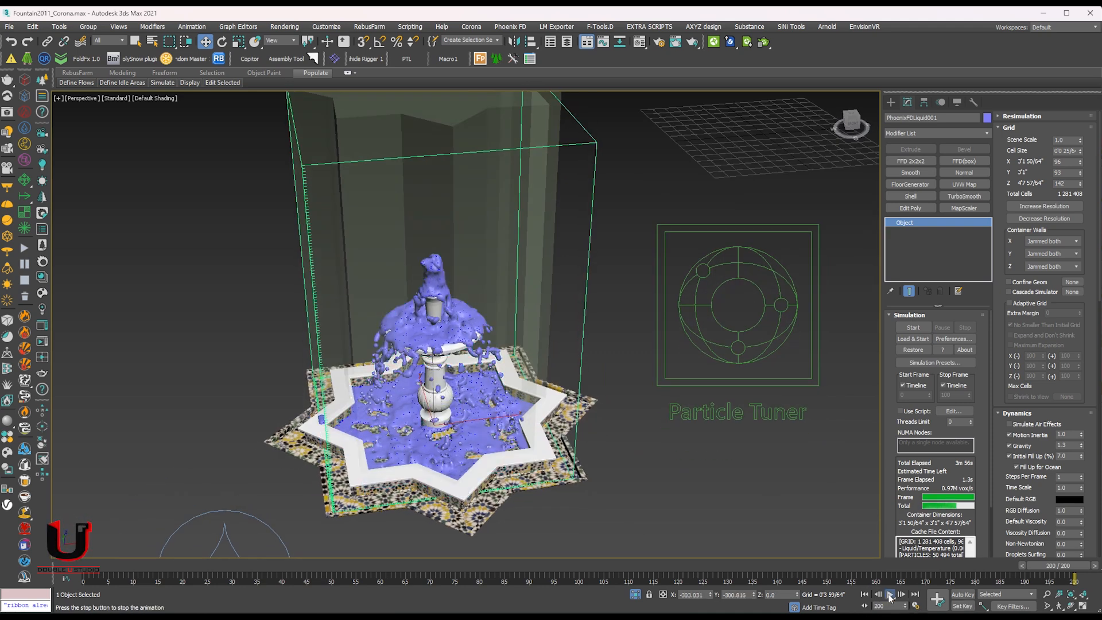
click(877, 594)
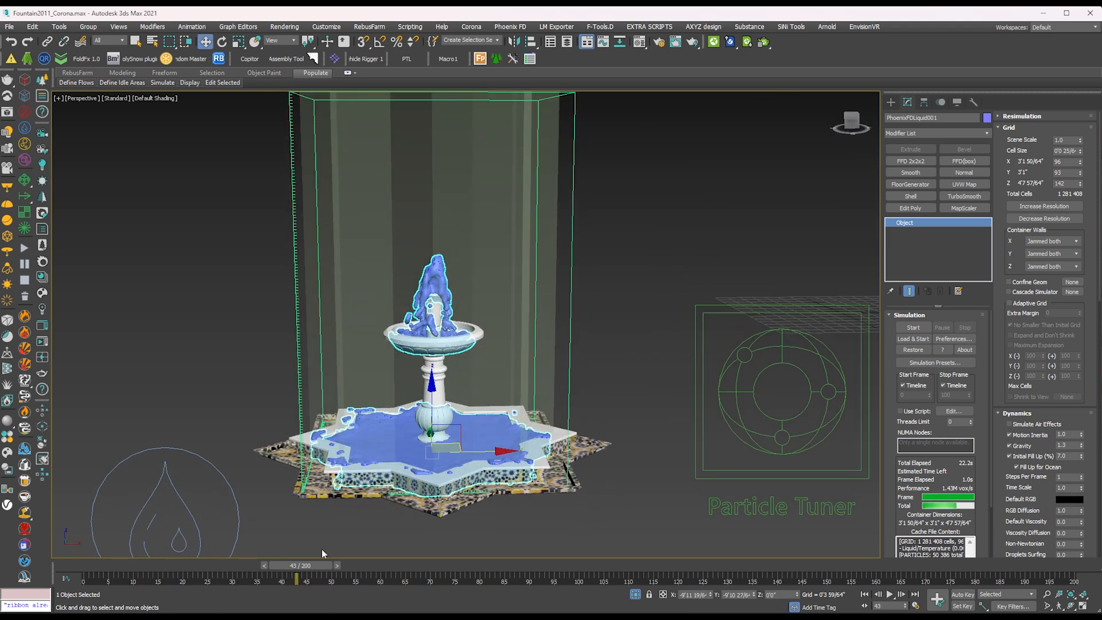
drag(303, 576, 344, 576)
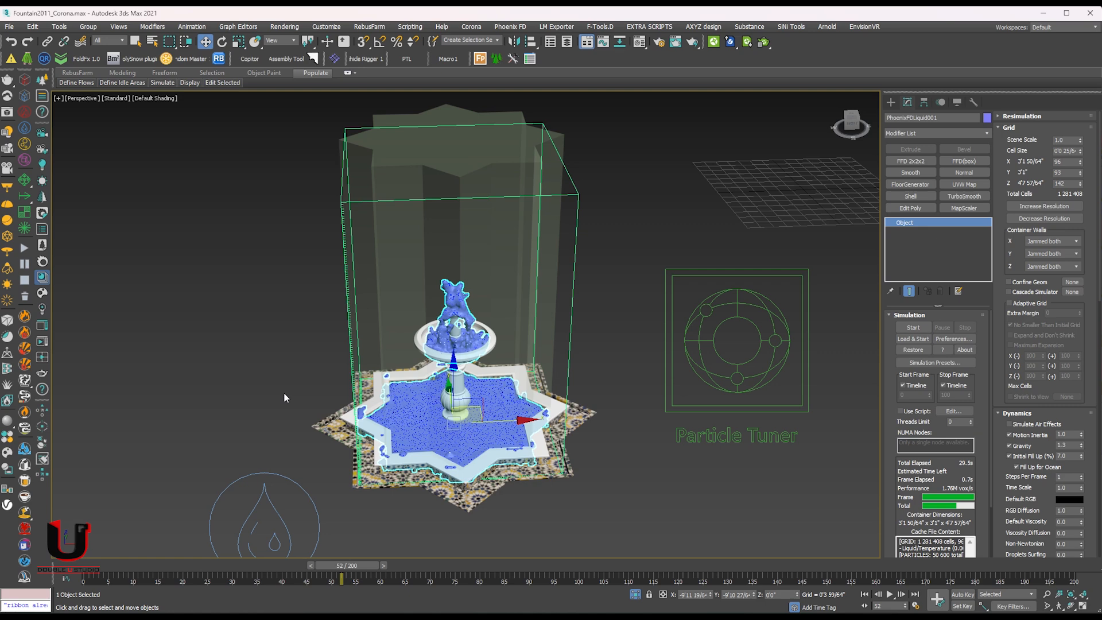
mouse_move(155, 385)
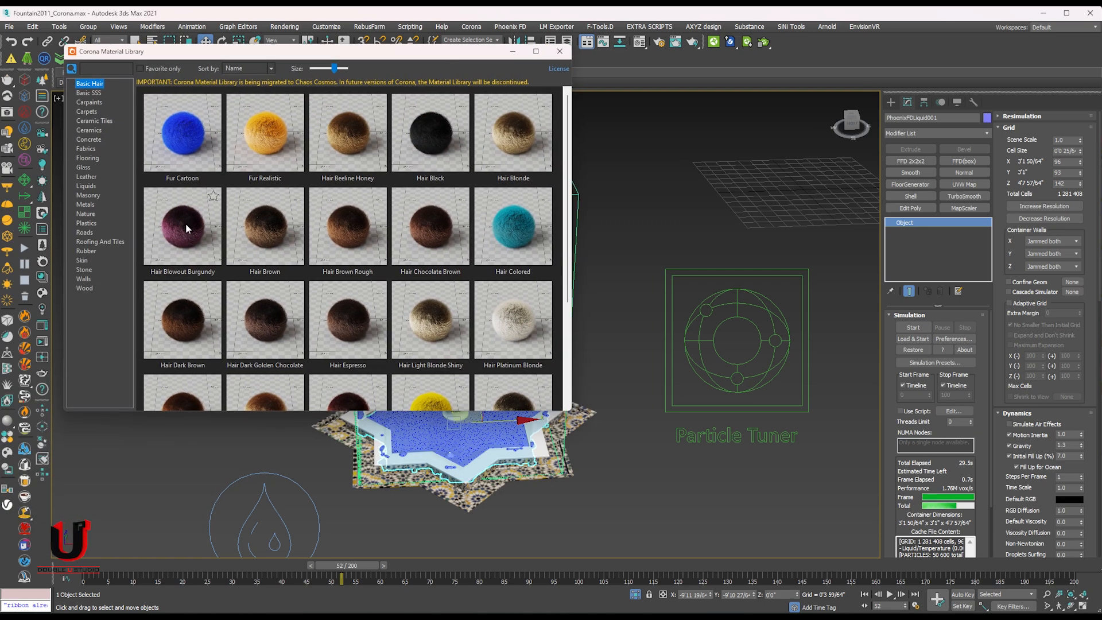
mouse_move(84, 191)
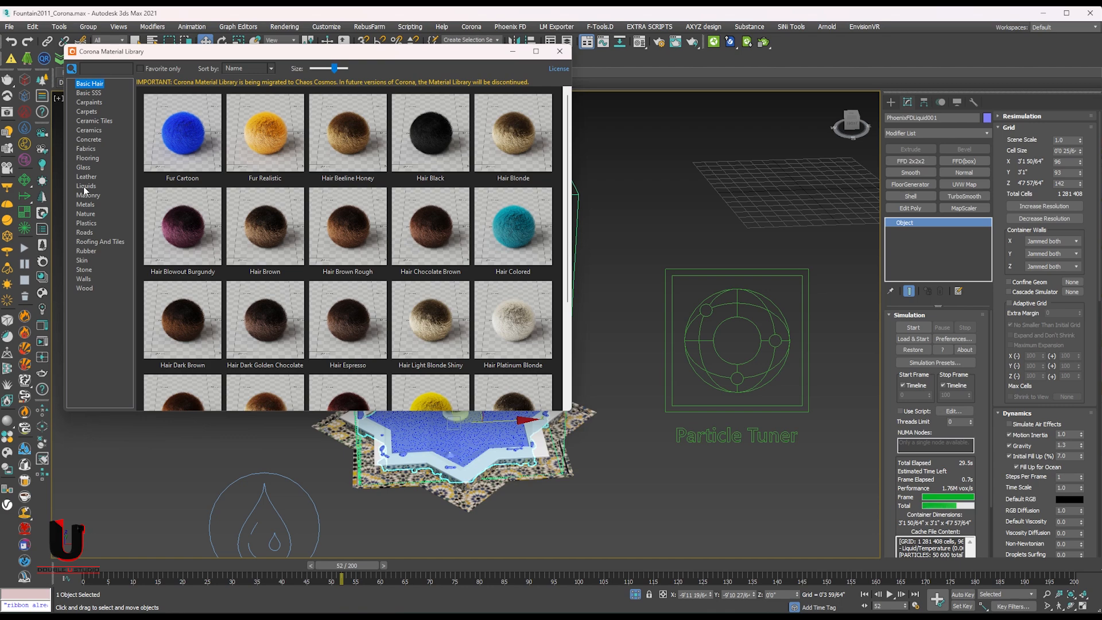
Show the Liquids category of the Corona Material Library
click(85, 186)
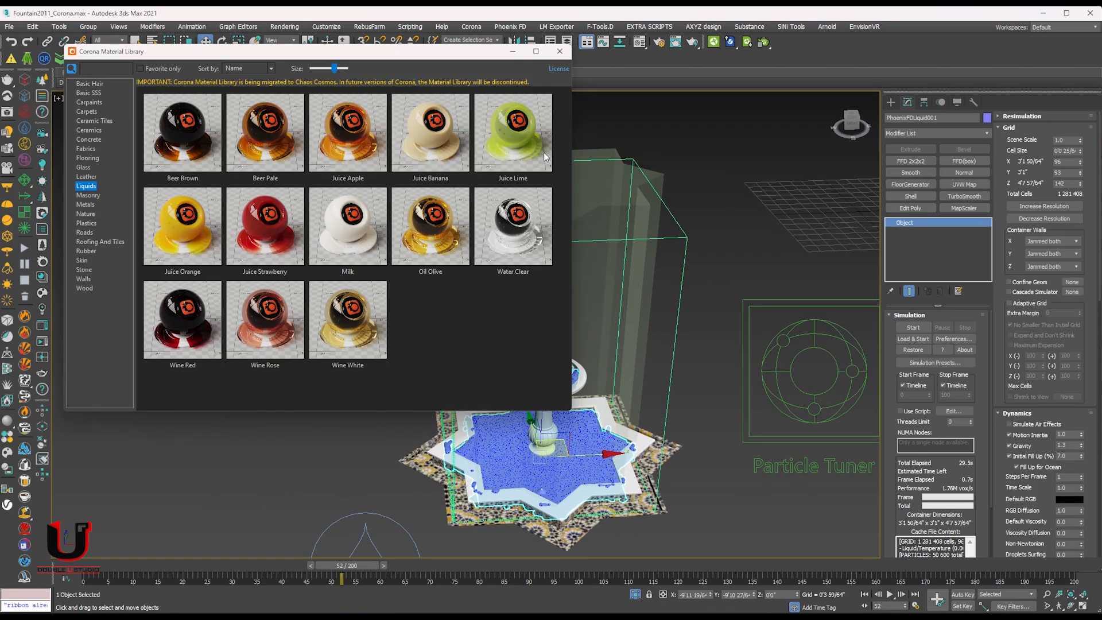
click(559, 50)
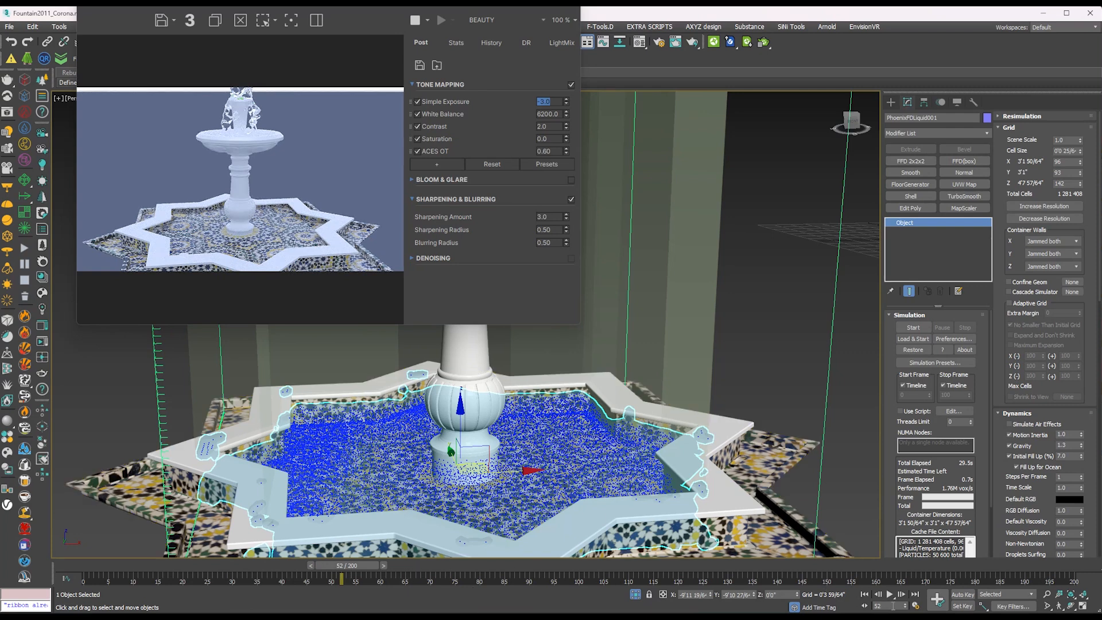
Advance the time slider to frame 150 with the Corona render displayed
drag(340, 578, 825, 578)
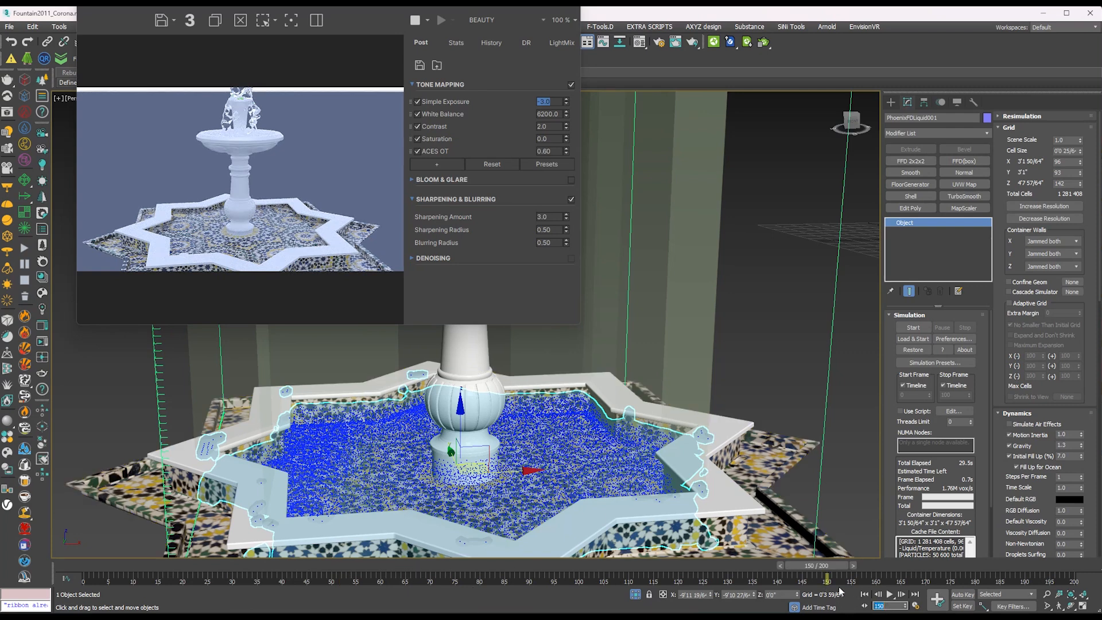